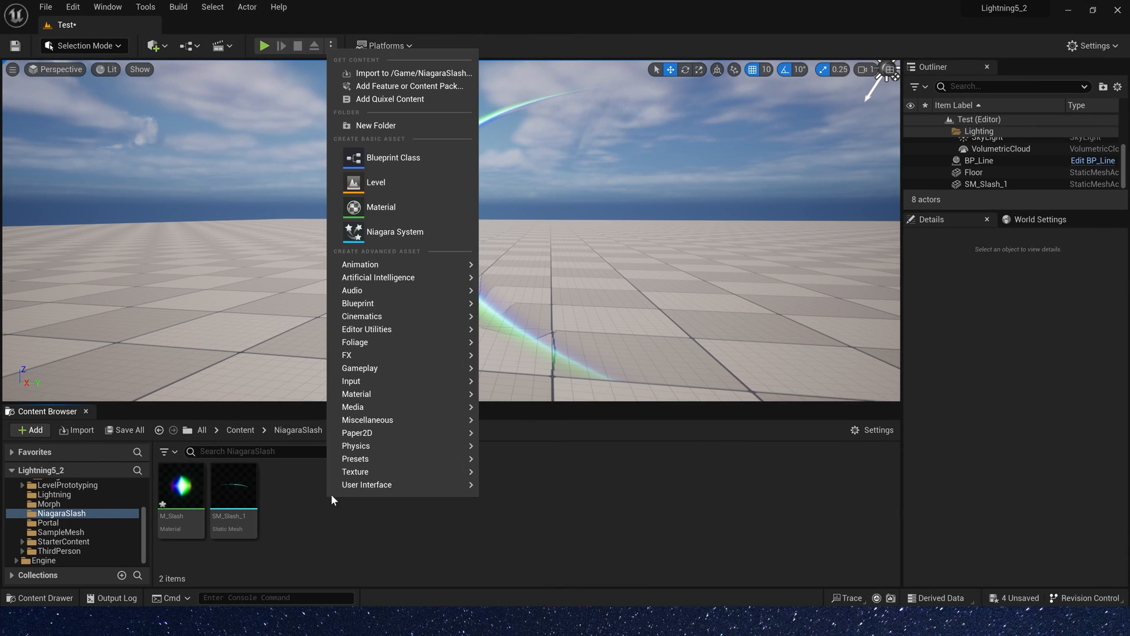
Step: Create a new Niagara system named NS_Slash in the NiagaraSlash folder
left_click(394, 232)
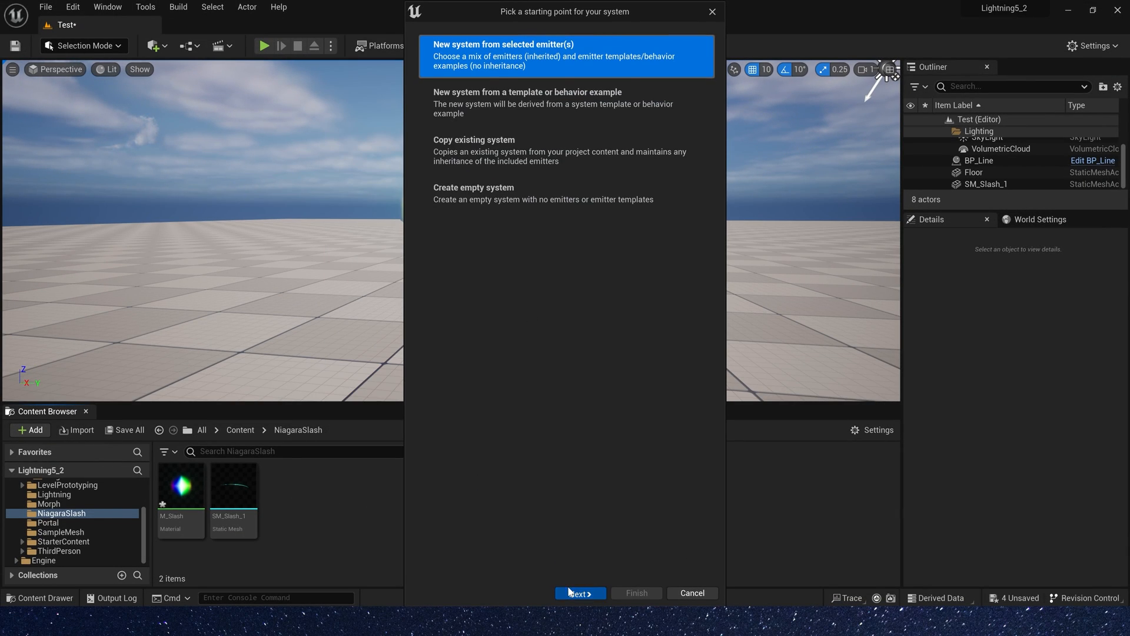
left_click(579, 592)
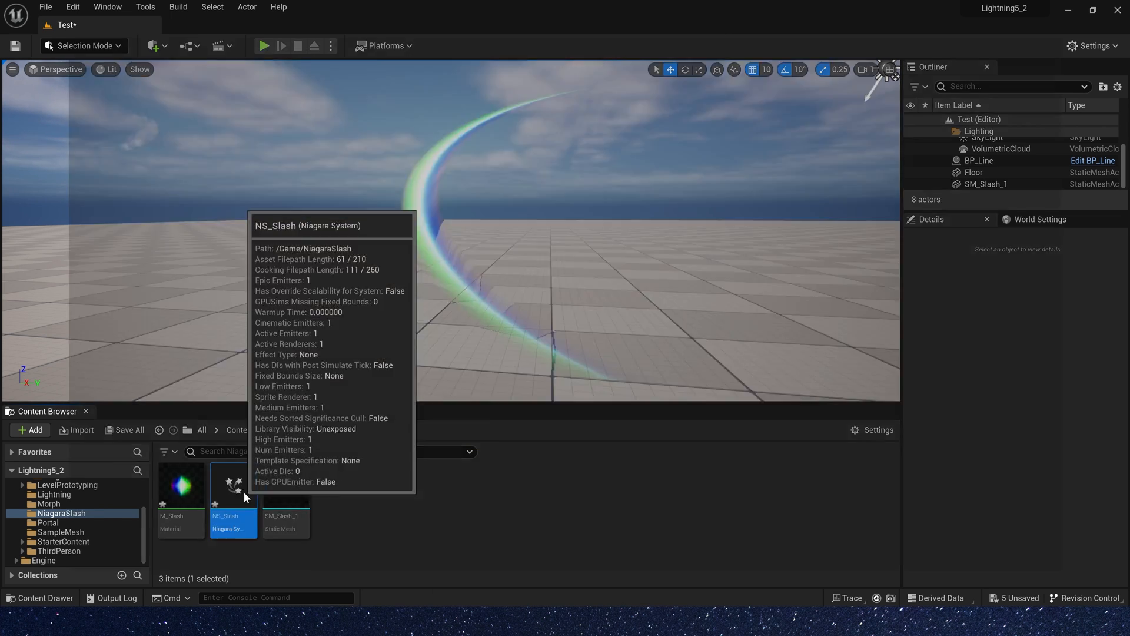
Step: Give the NS_Slash emitter a Mesh Renderer showing the SM_Slash_1 mesh
double_click(234, 483)
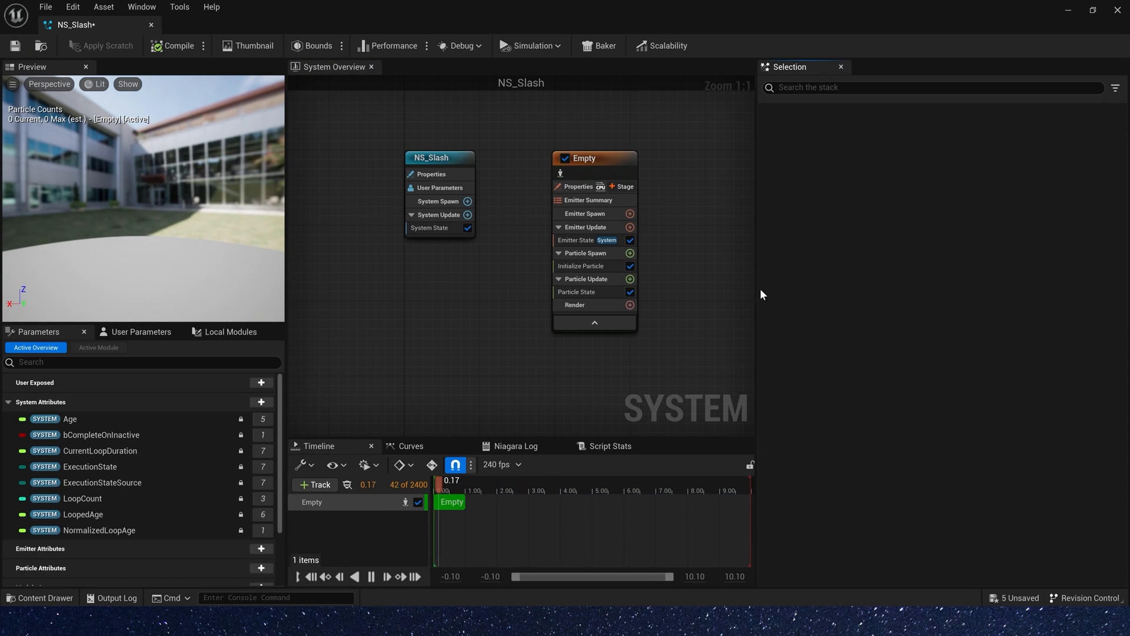
left_click(589, 330)
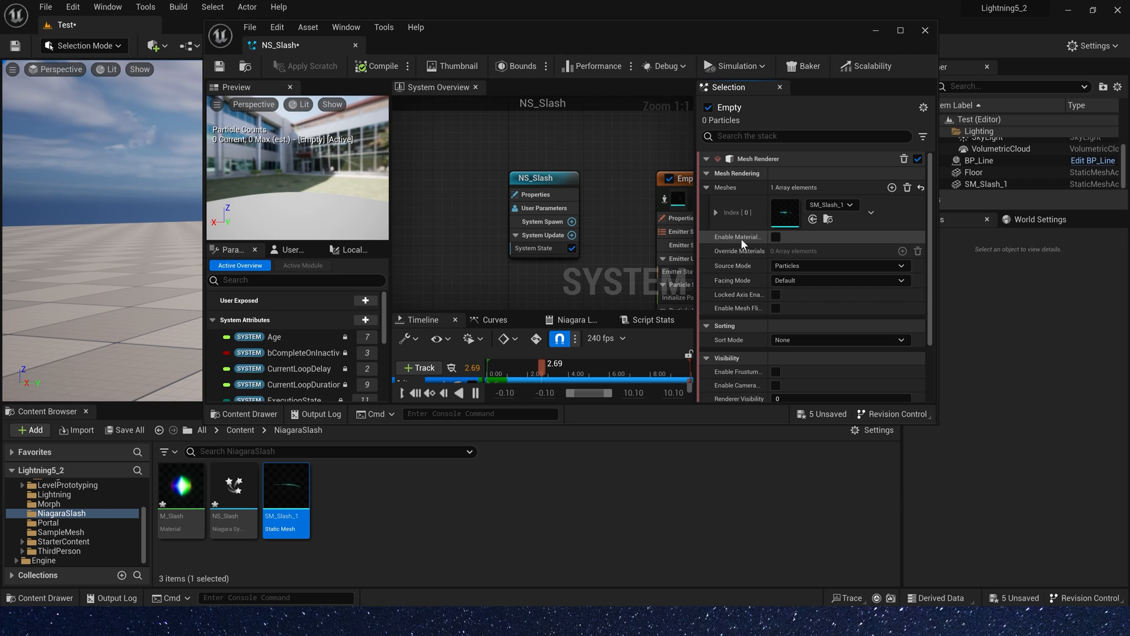
double_click(284, 483)
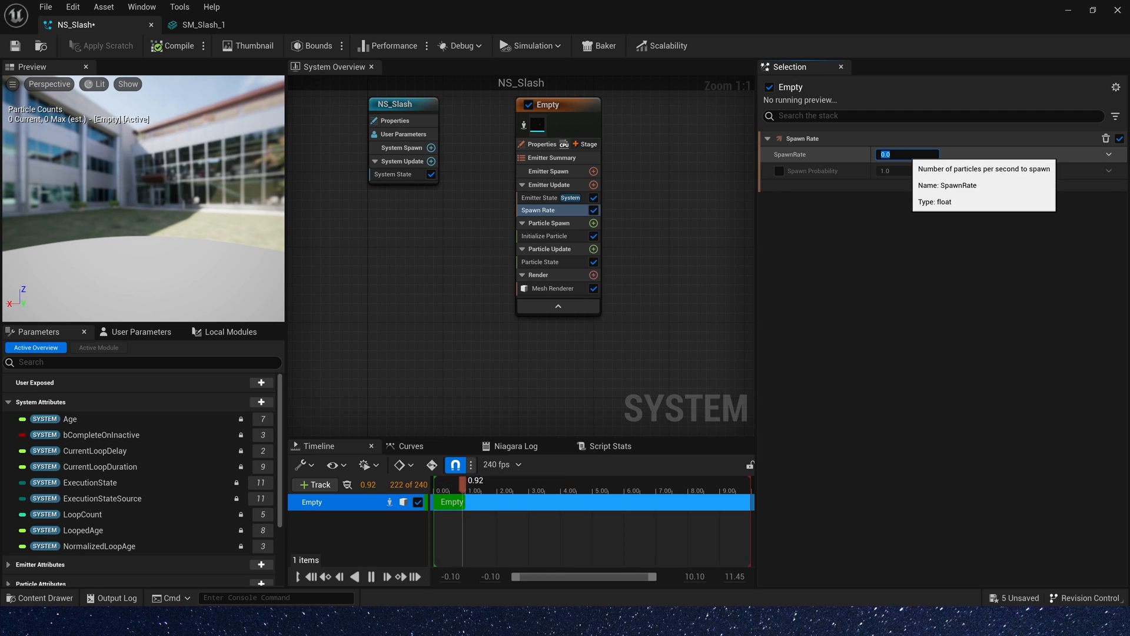
Step: Set Spawn Rate to 100, uniform mesh scale and a random 0.1–0.2 particle lifetime
type("100.0")
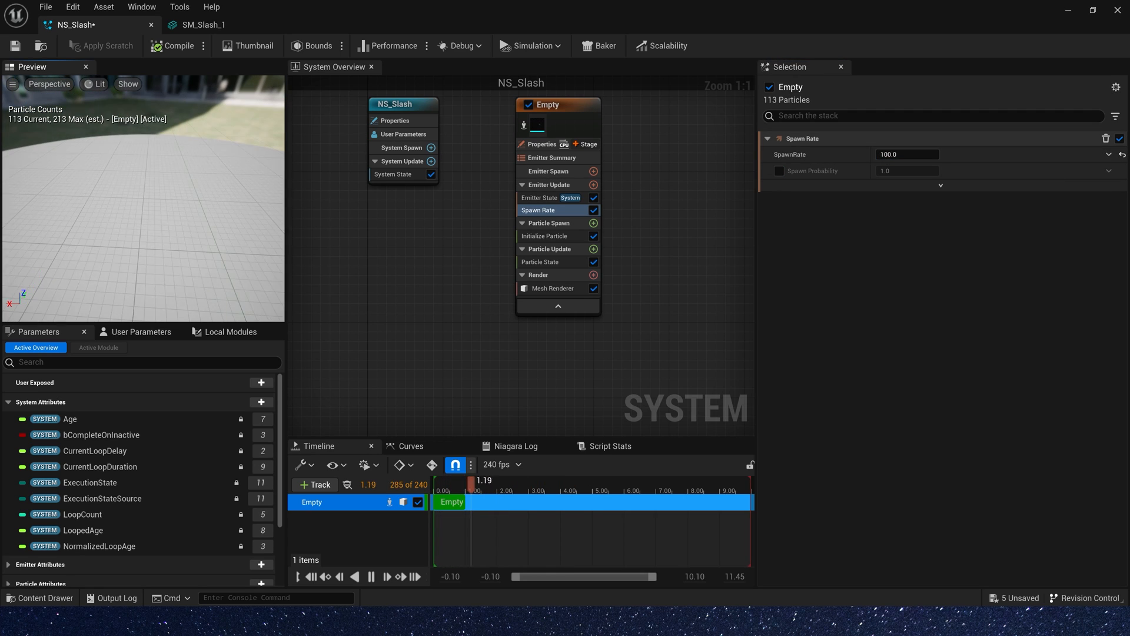
left_click(928, 367)
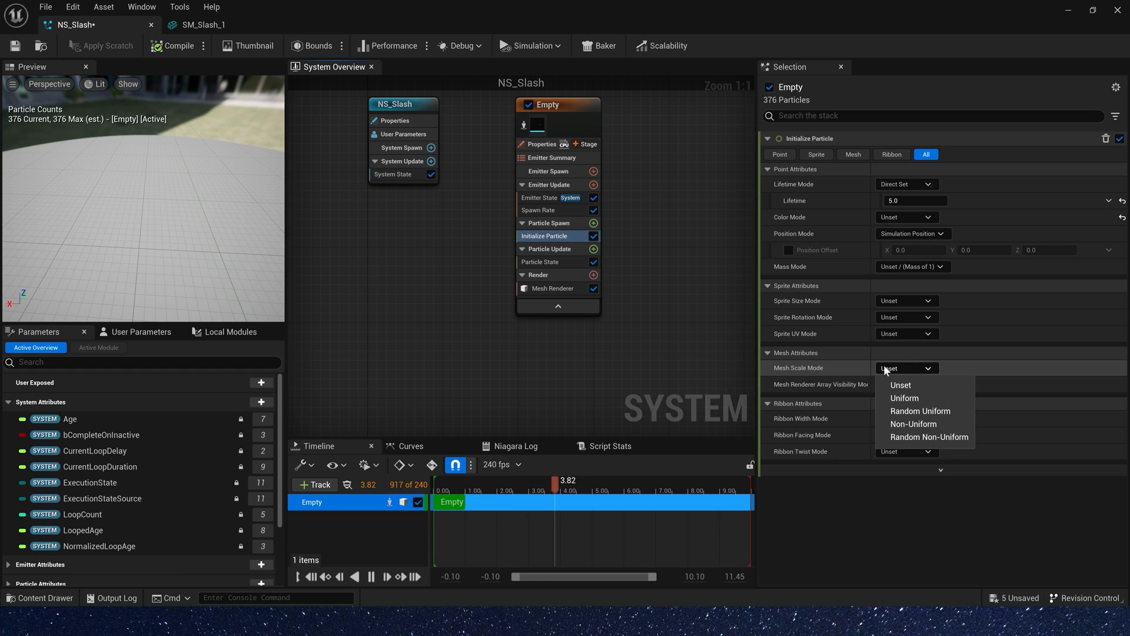
left_click(904, 398)
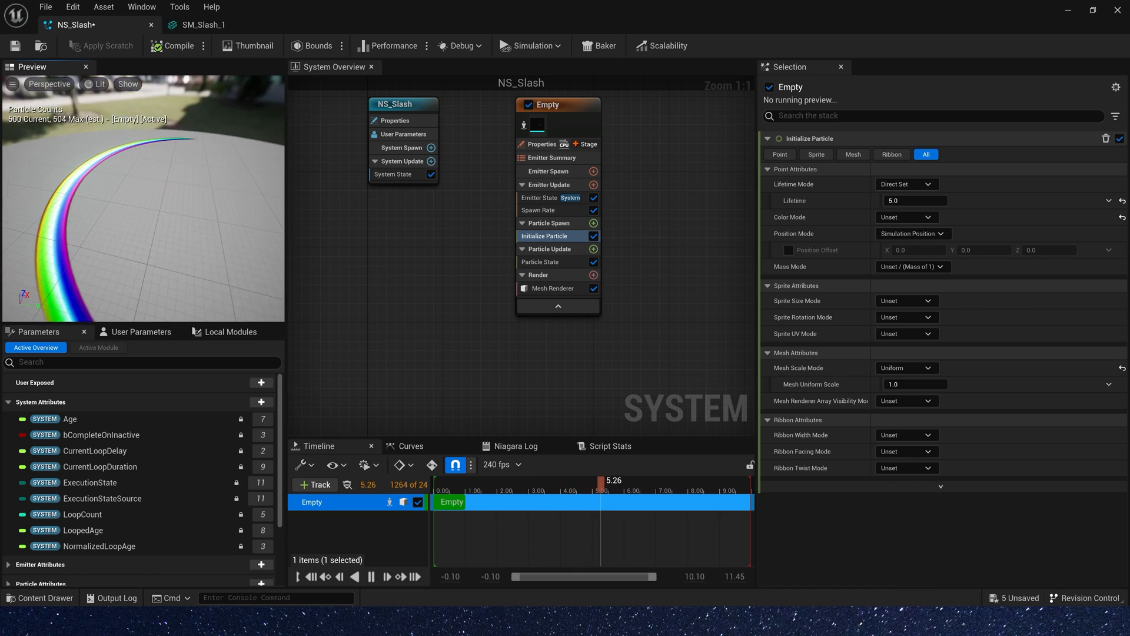
left_click(906, 184)
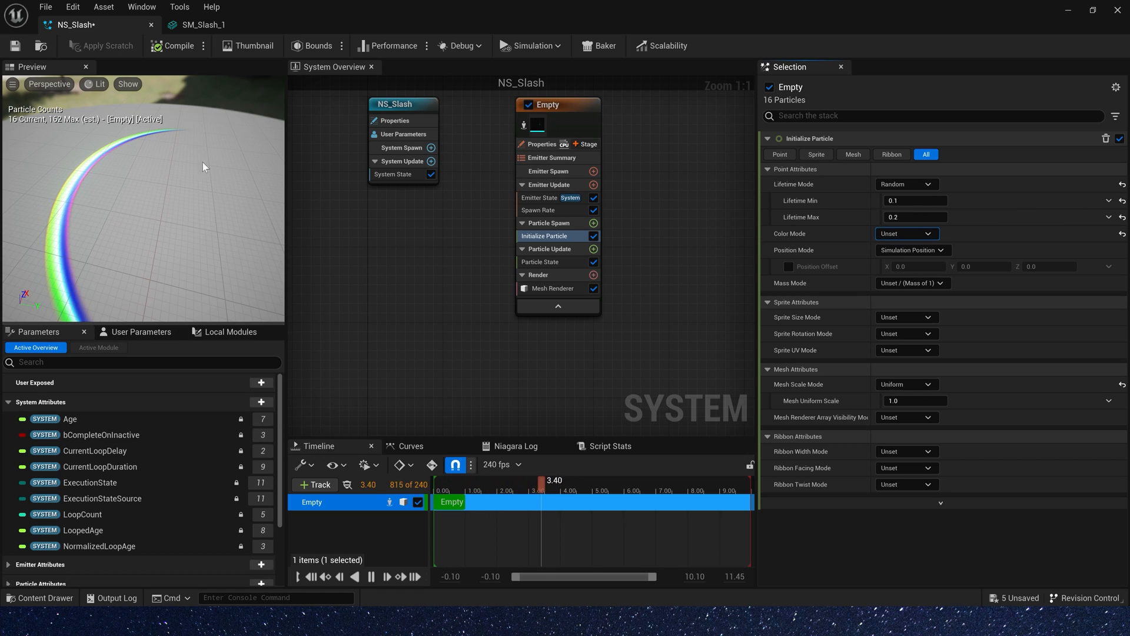
left_click(593, 222)
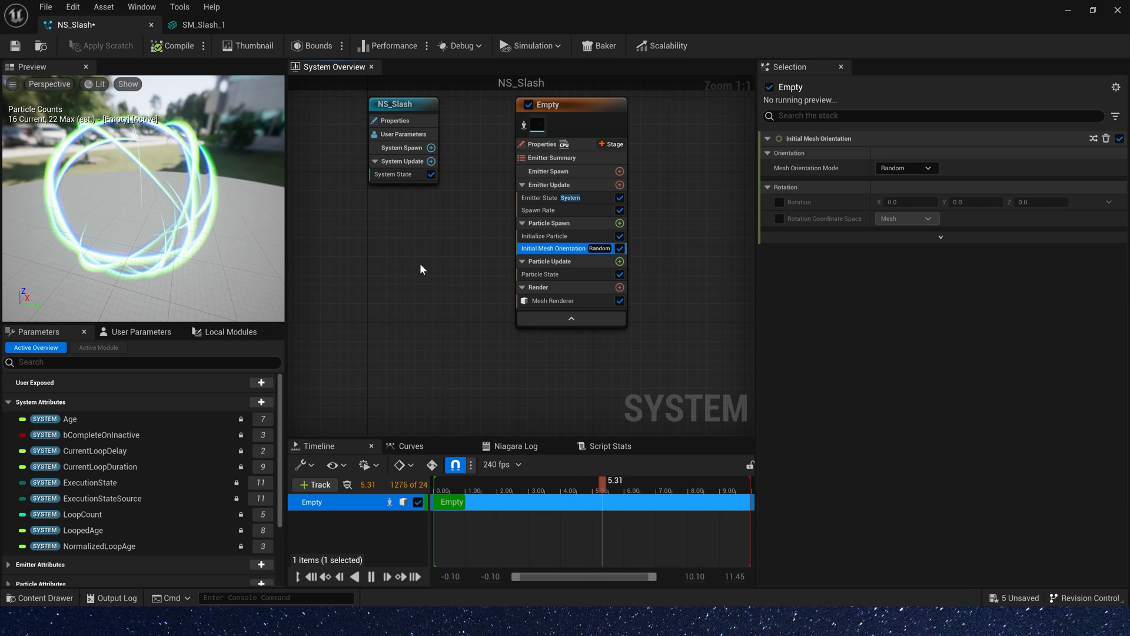
Step: Drive Mesh Uniform Scale with a Random Range Float from 0.0 to 1.0
left_click(548, 235)
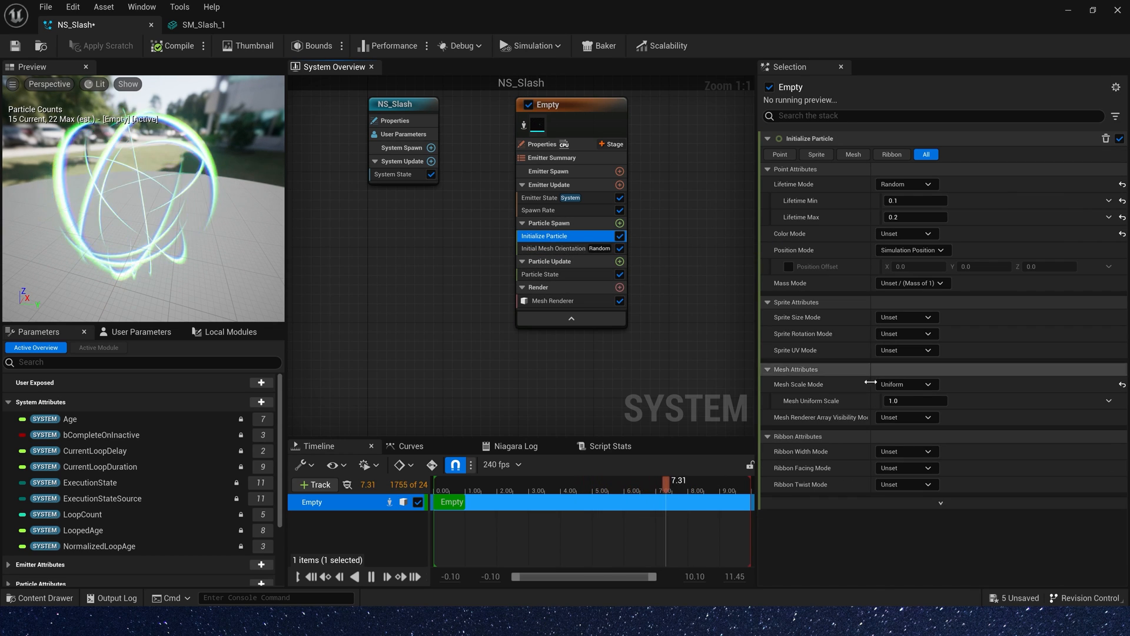
left_click(1109, 400)
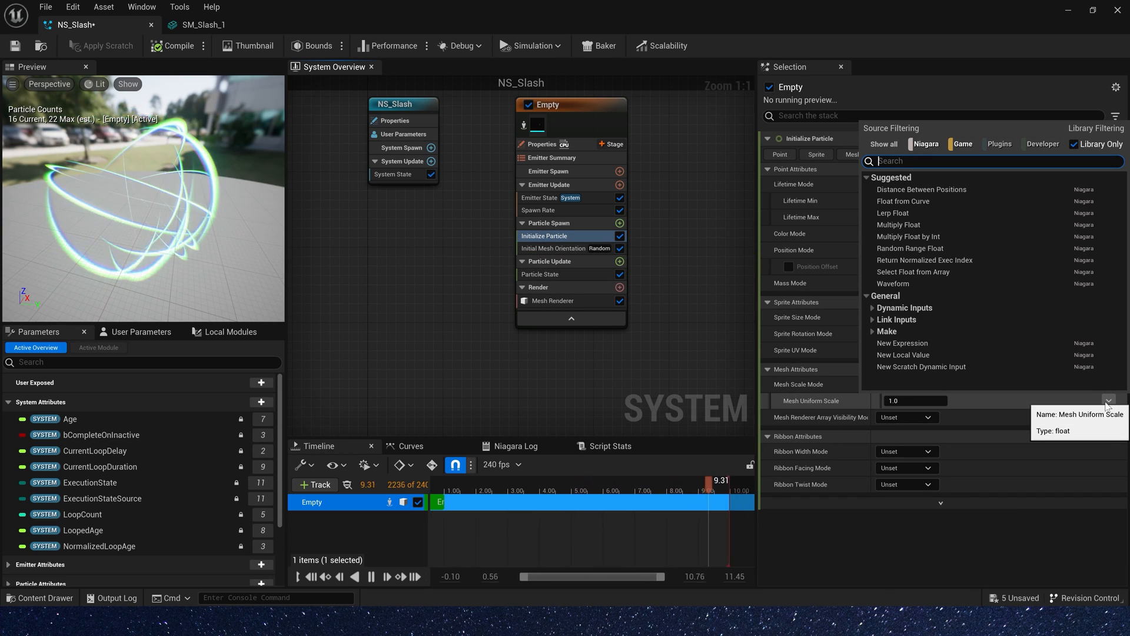
type("rand")
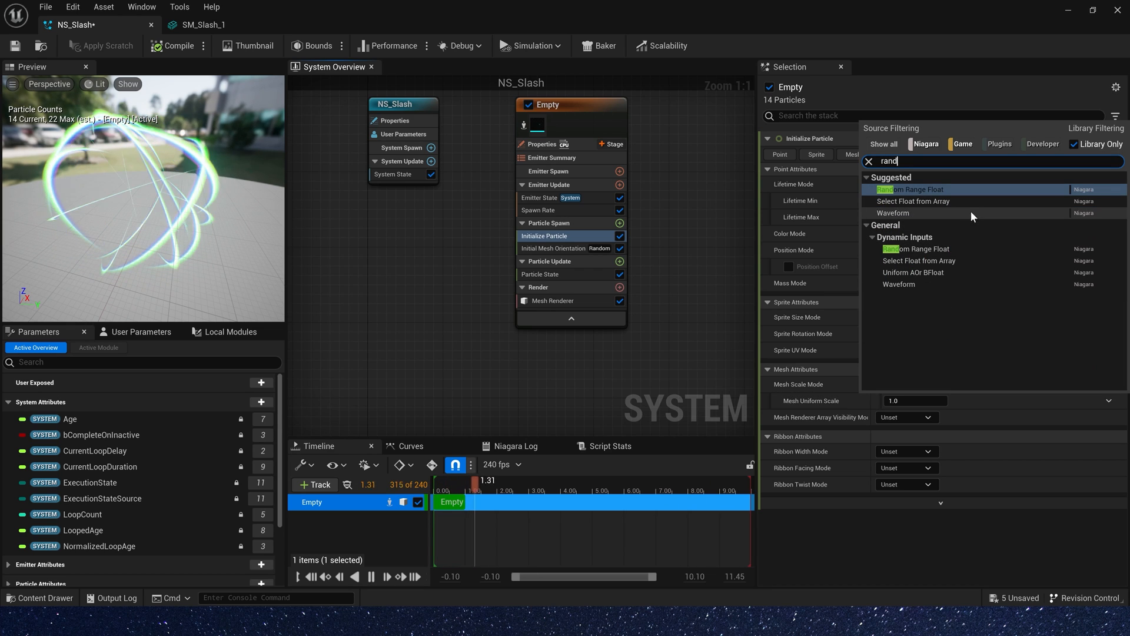
left_click(910, 188)
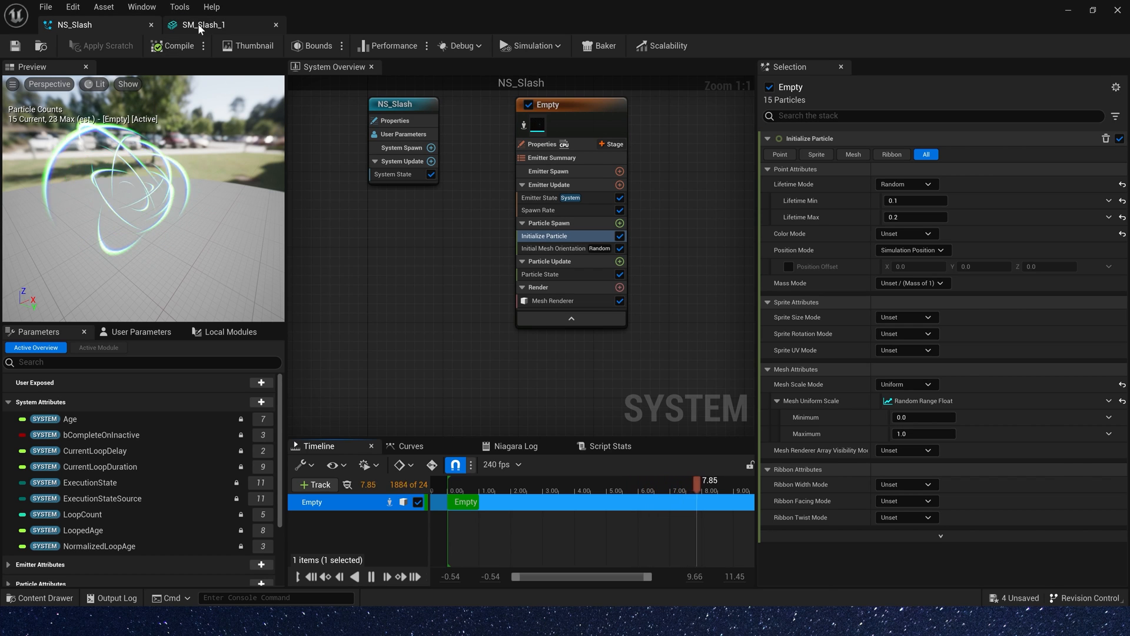
Step: Add a Dynamic Parameter node to M_Slash and feed Param1 into the Lerp alpha
left_click(349, 24)
type("d")
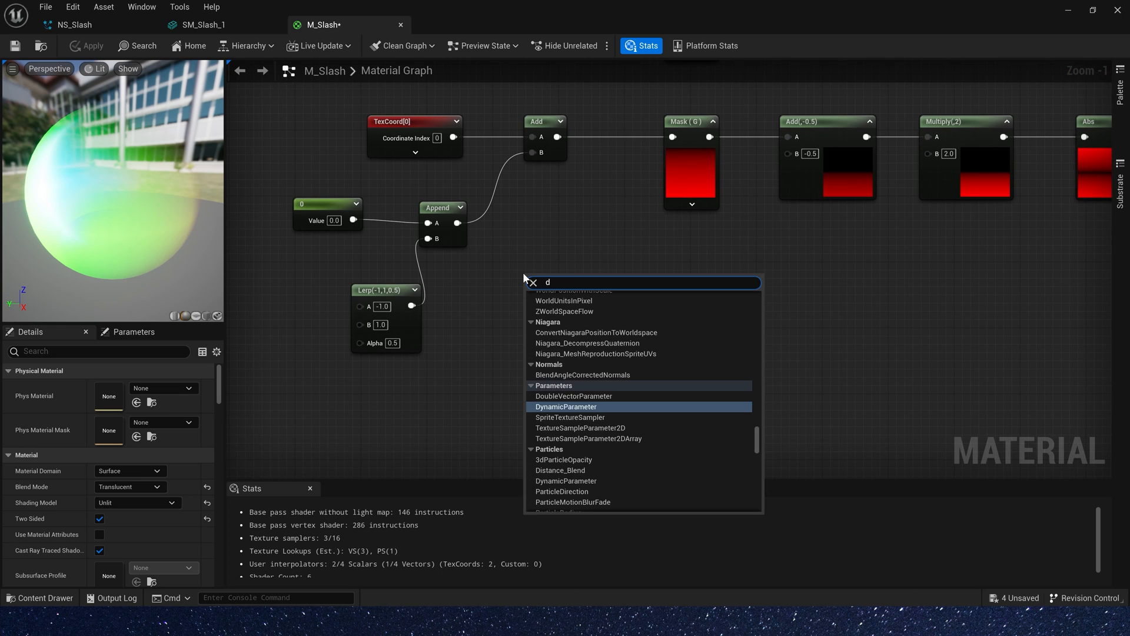
left_click(566, 407)
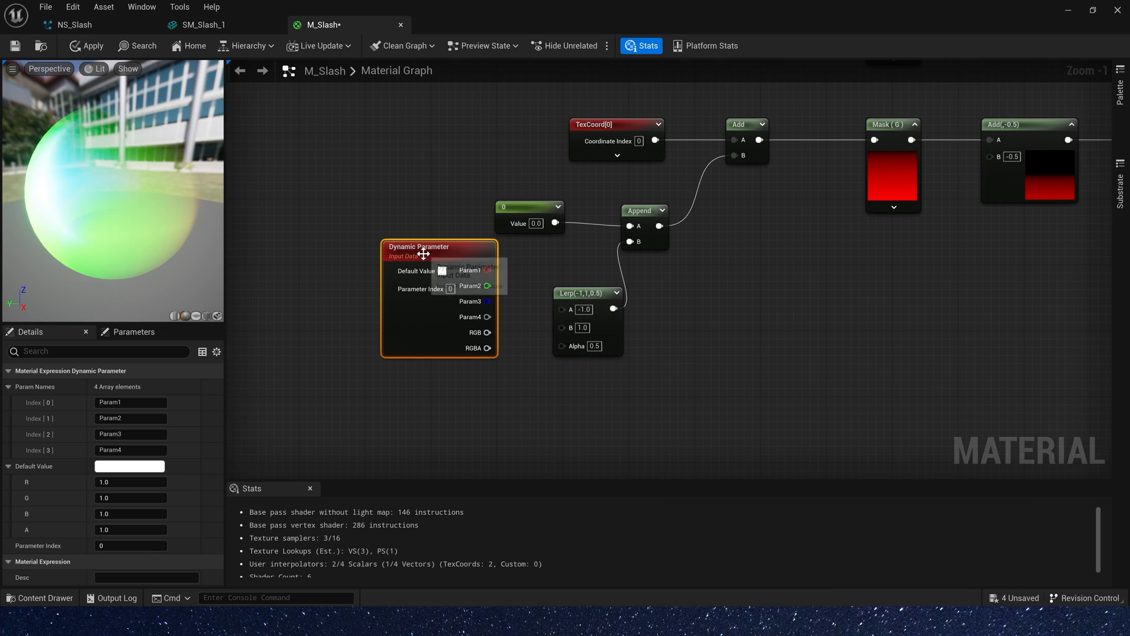
left_click_drag(439, 246, 340, 235)
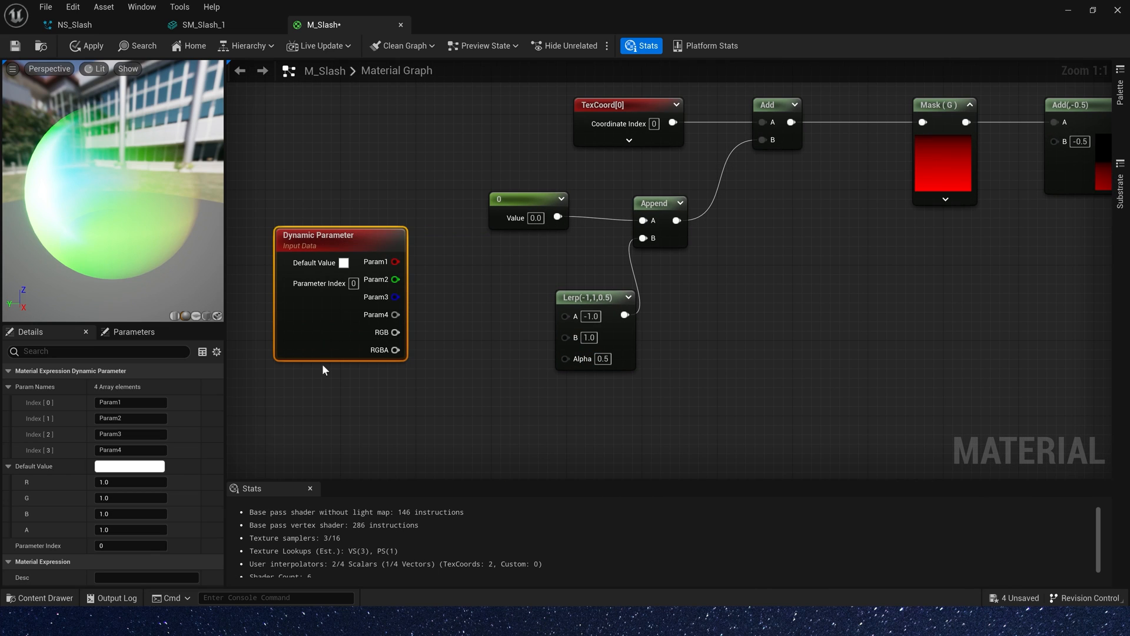
left_click_drag(396, 261, 566, 358)
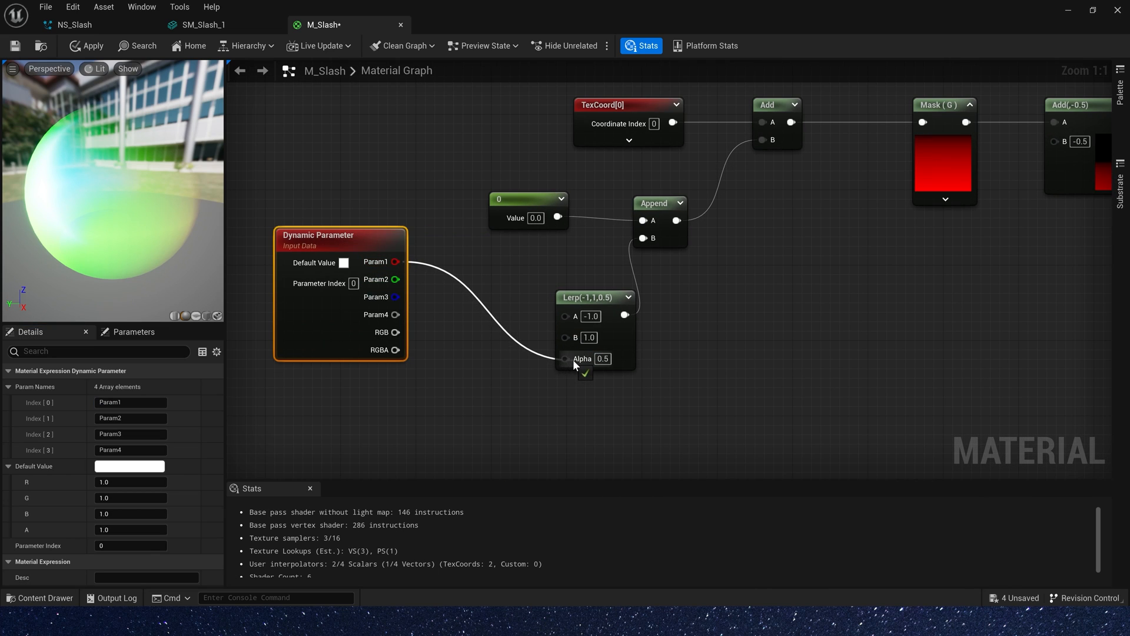
left_click_drag(339, 234, 340, 328)
type("Mask")
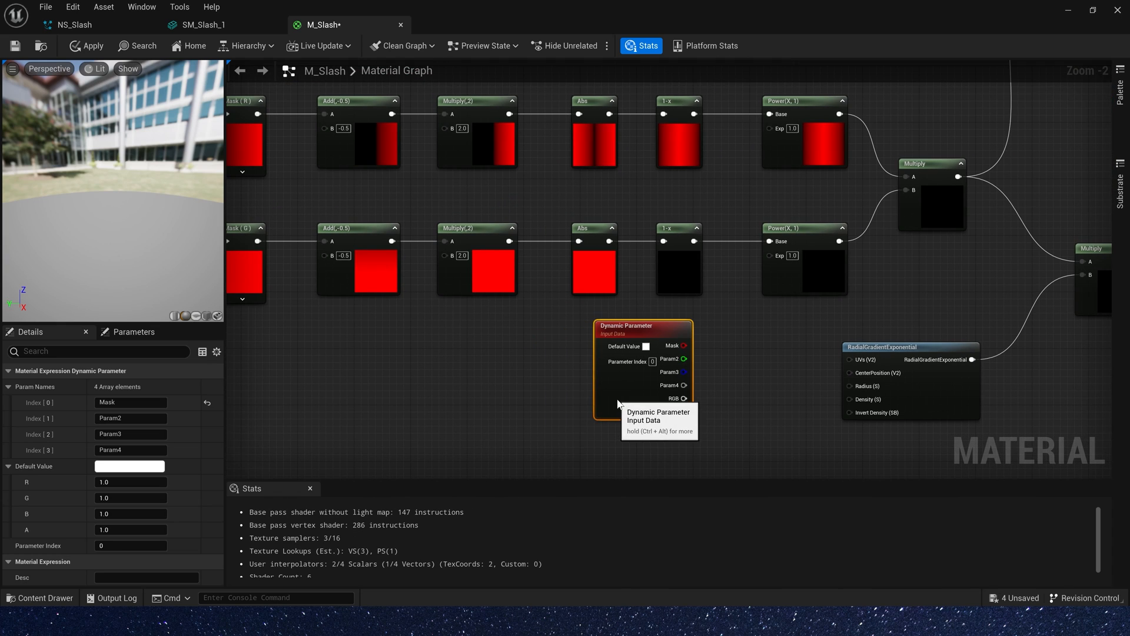
Step: Name the Dynamic Parameter outputs Mask, X, Y and Offset and review the M_Slash network
double_click(109, 418)
type("X")
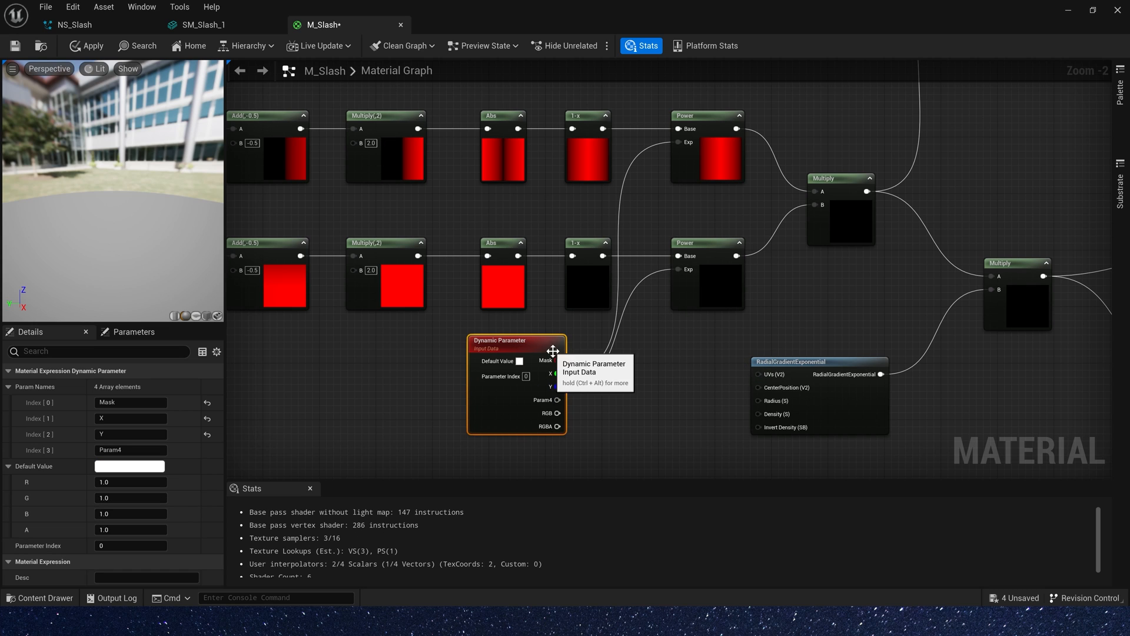
scroll("down", 3)
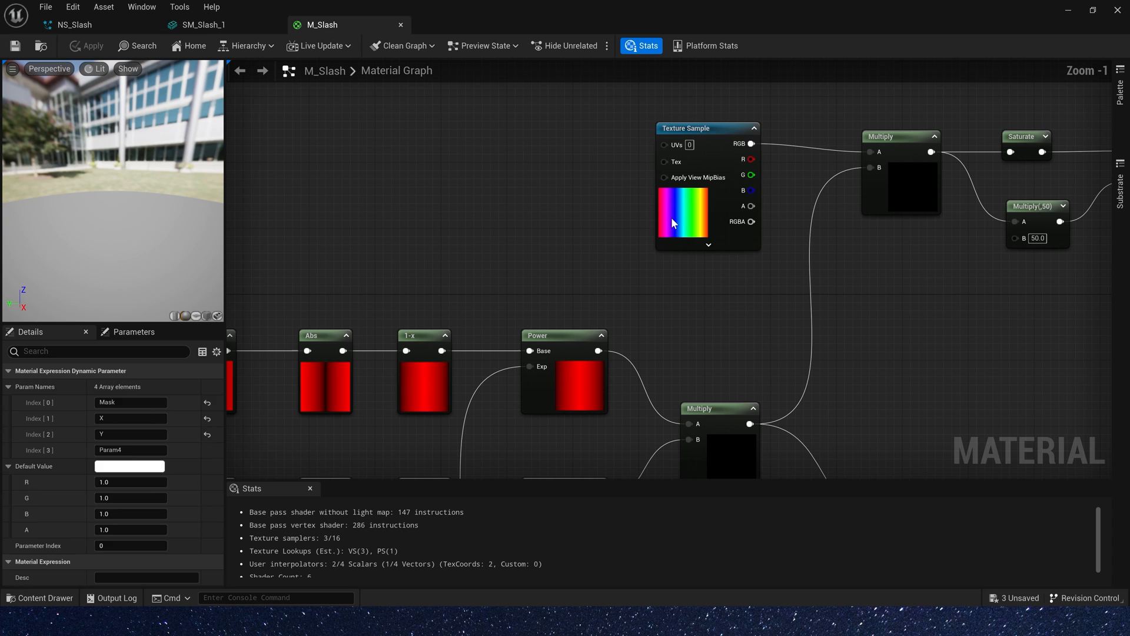
left_click(686, 137)
type("Offset")
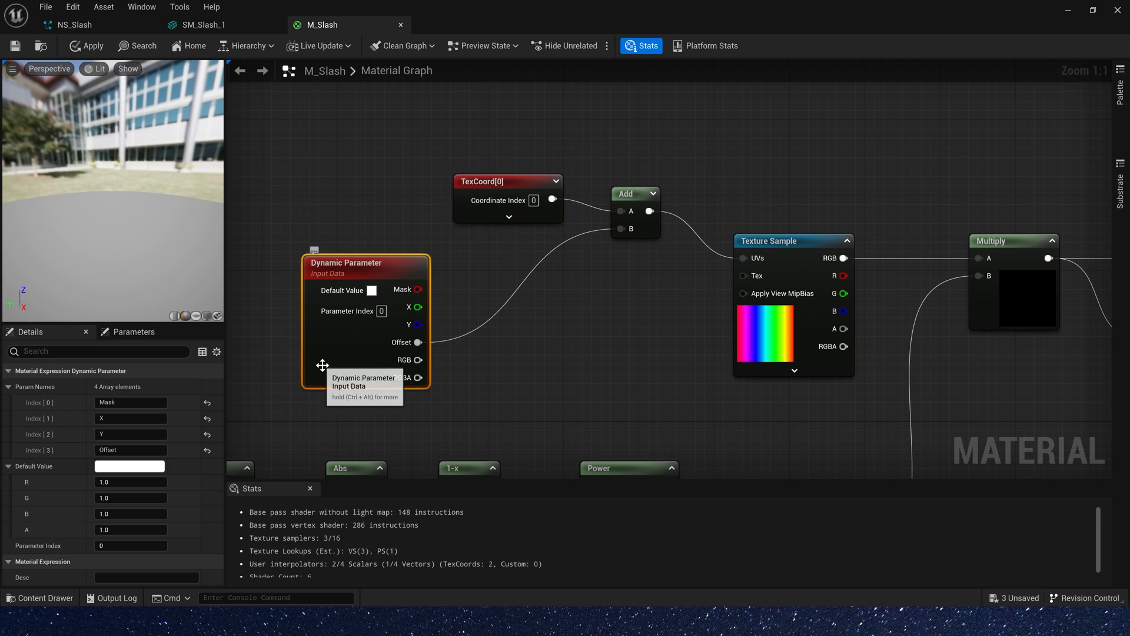
scroll("down", 3)
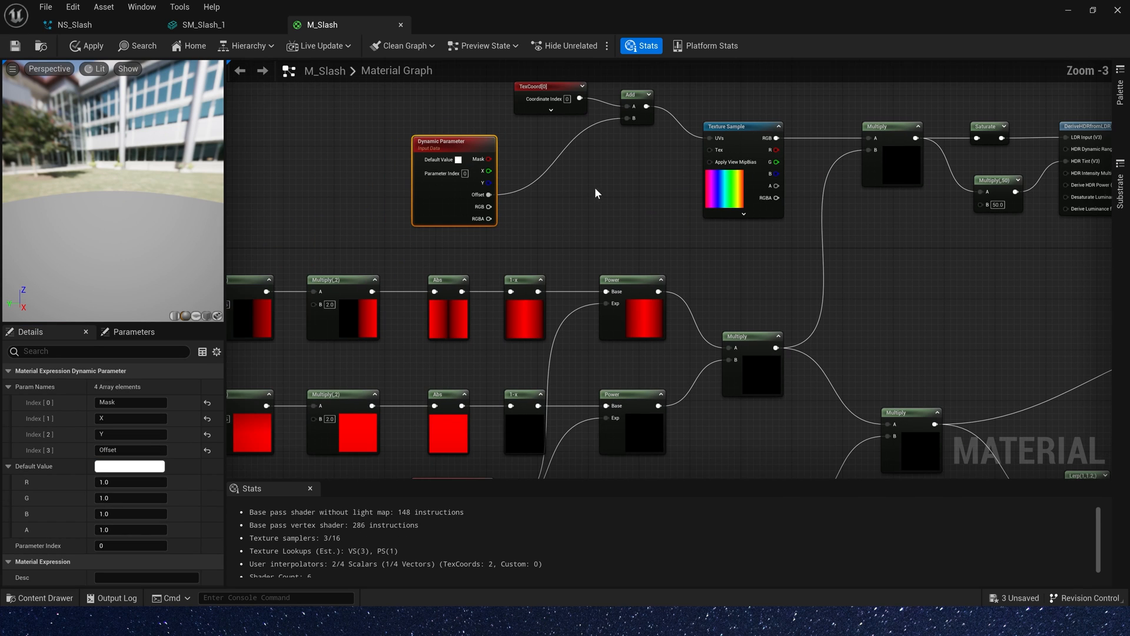
scroll("down", 3)
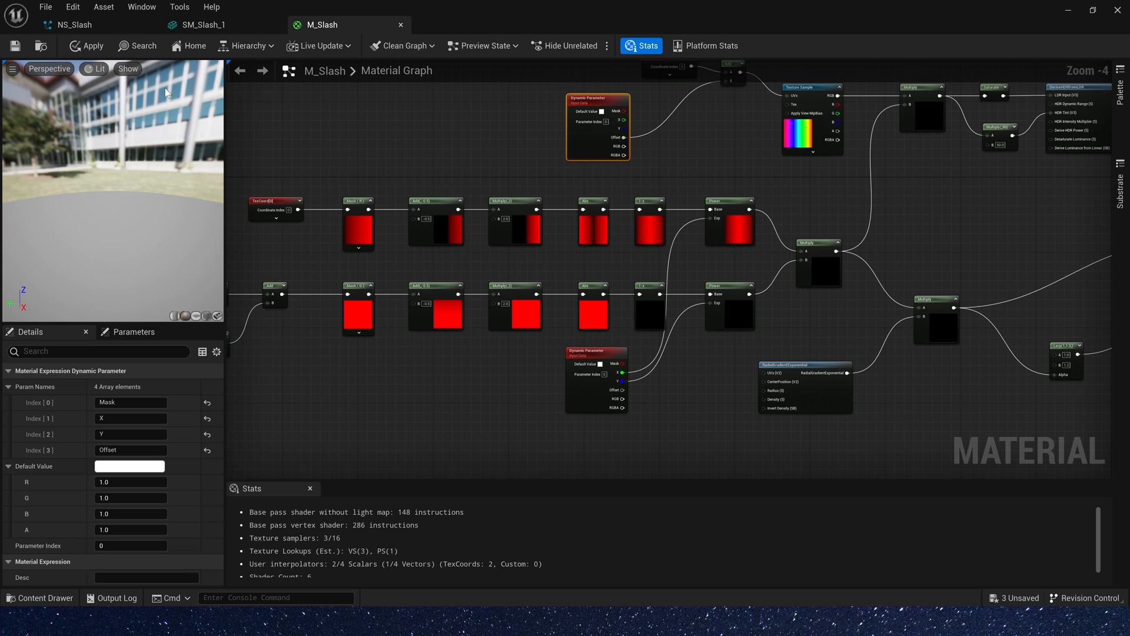
Step: Set the Mask dynamic material parameter of the NS_Slash emitter to 0.5
left_click(204, 25)
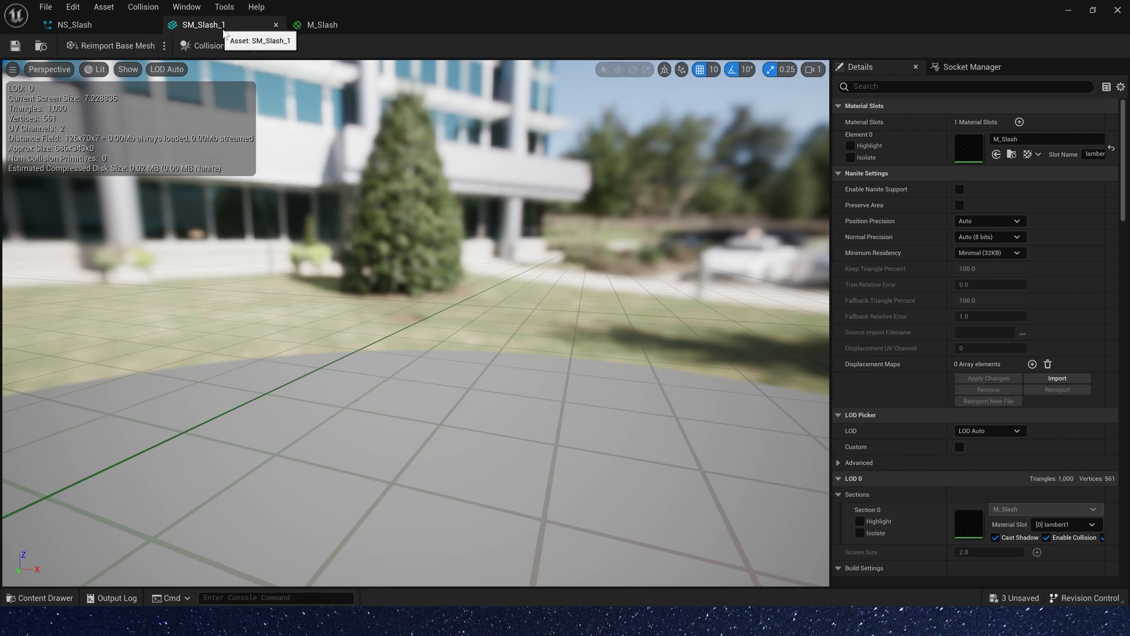
left_click(72, 24)
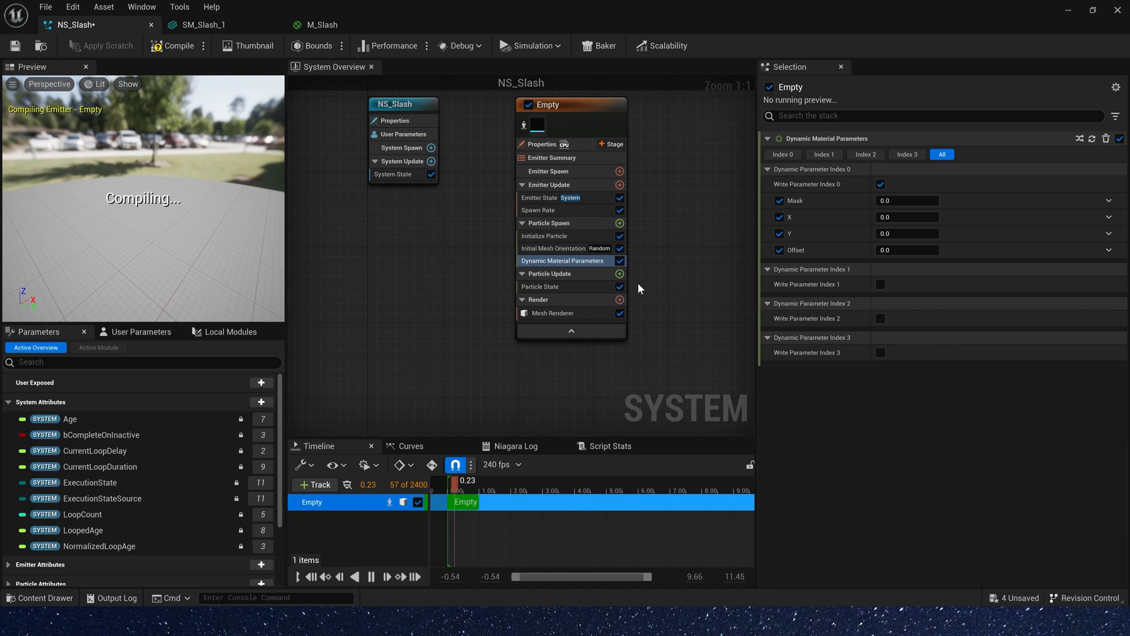
left_click(907, 201)
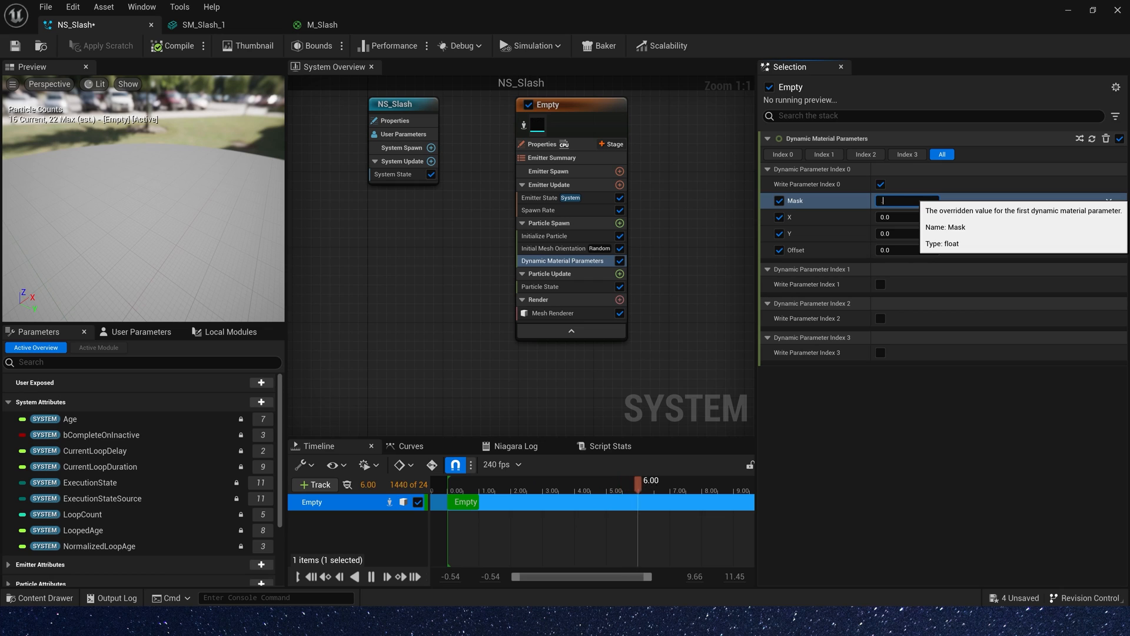
type("0.5")
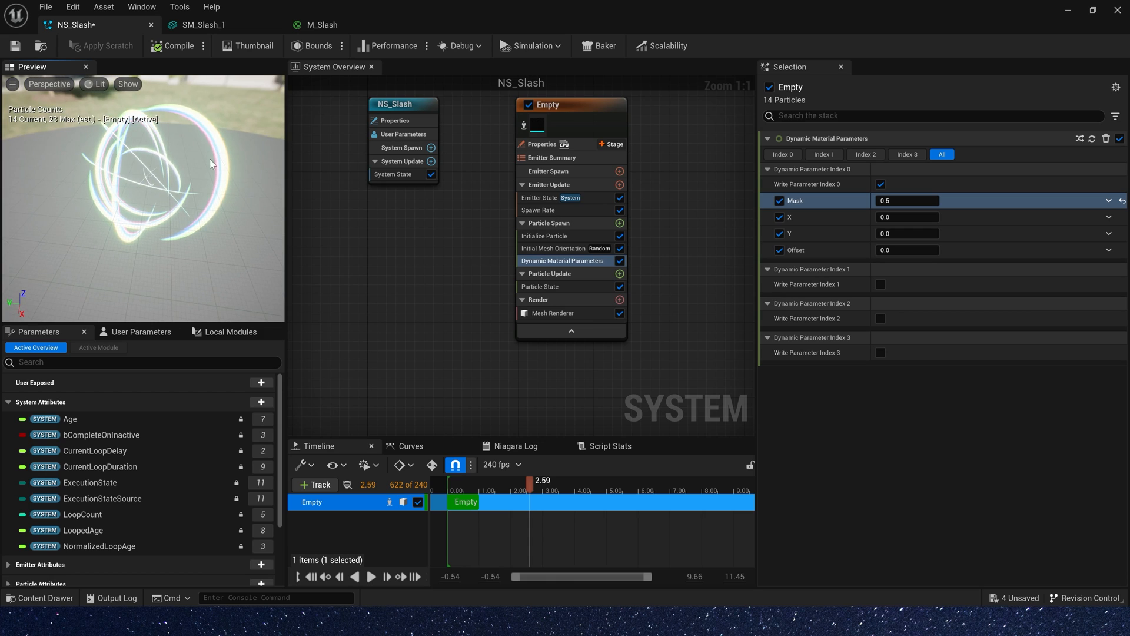
Step: Drive the X, Y and Offset parameters with Random Range Float values from 0 to 1
left_click(1109, 217)
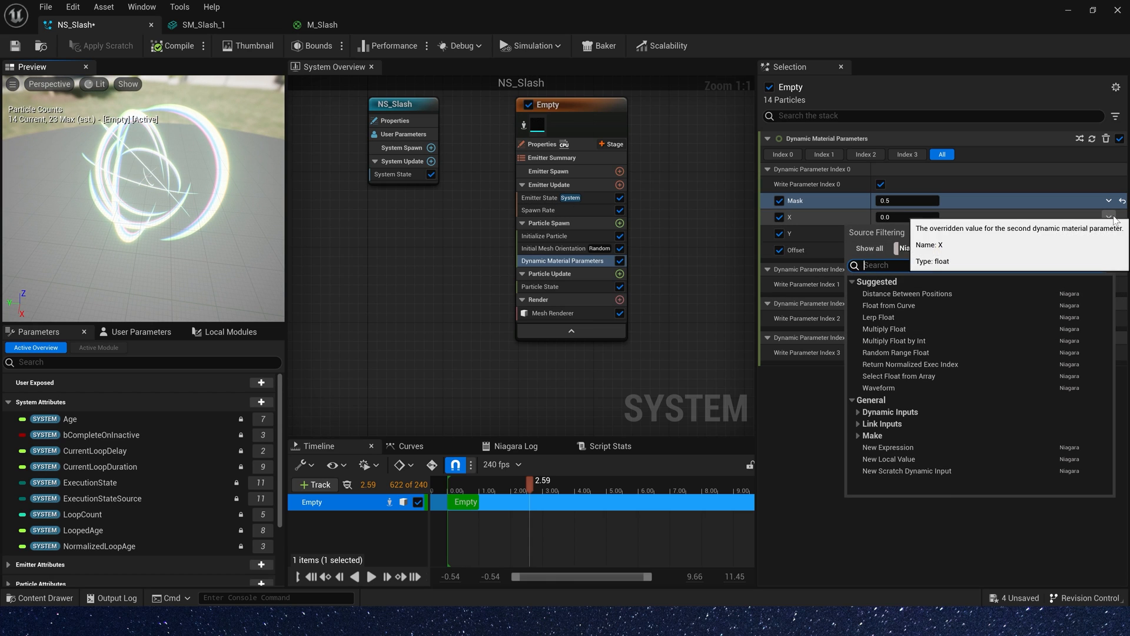
type("rand")
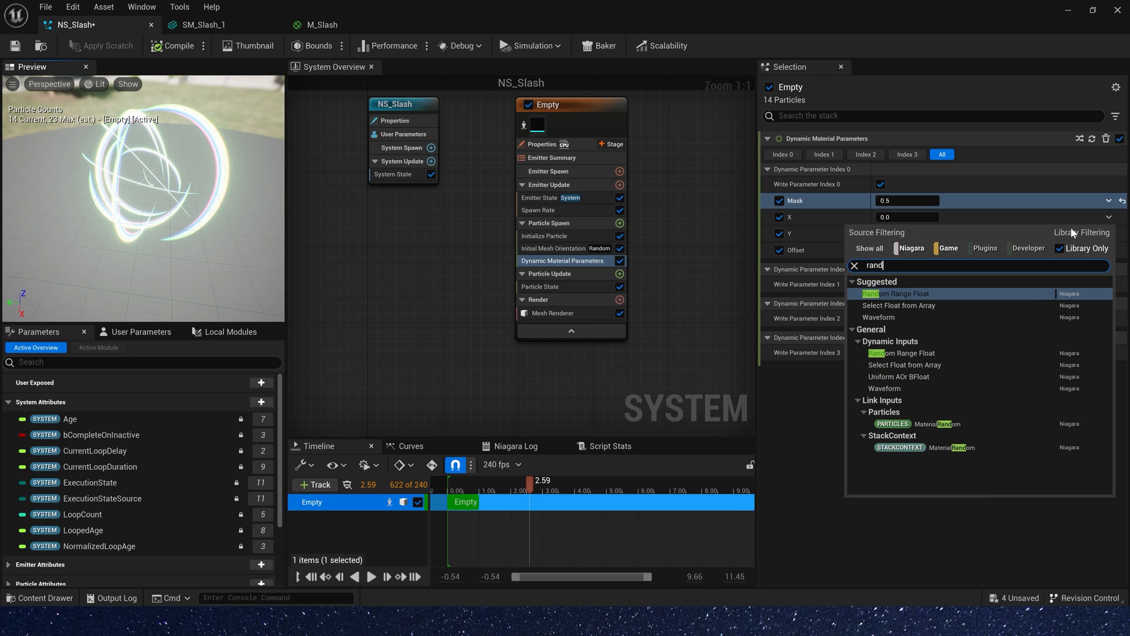
left_click(895, 293)
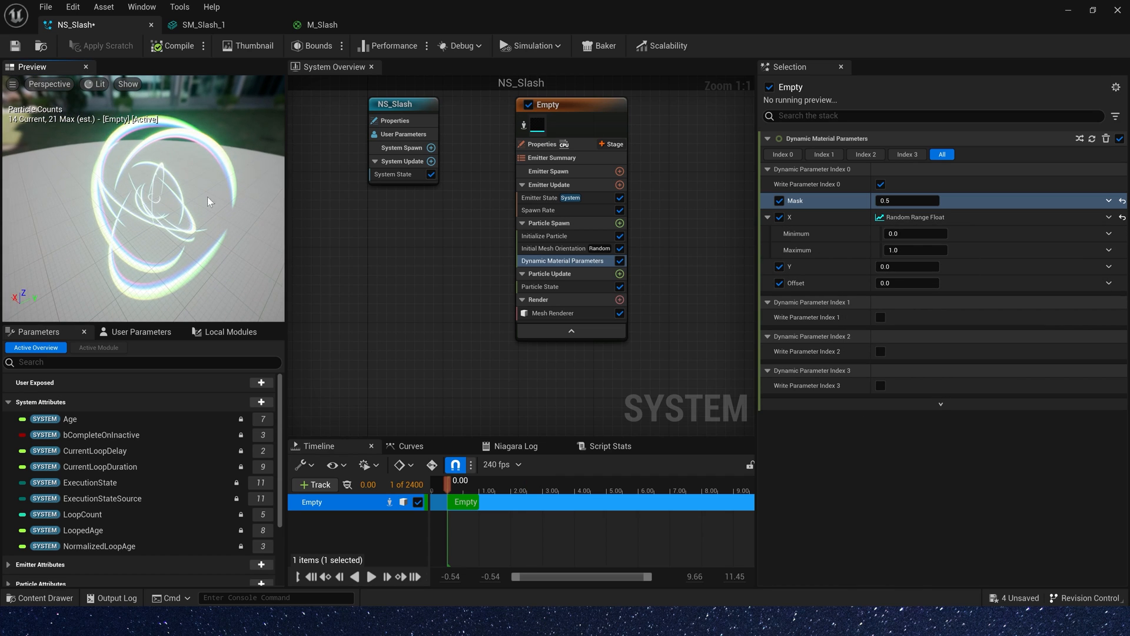
left_click(789, 267)
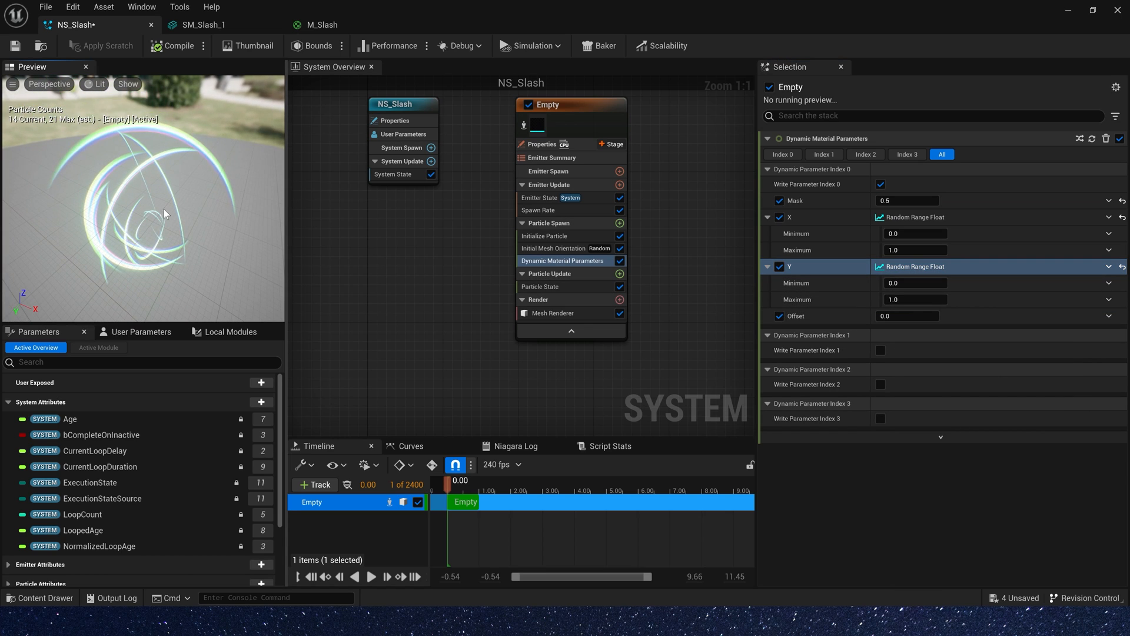
mouse_move(916, 316)
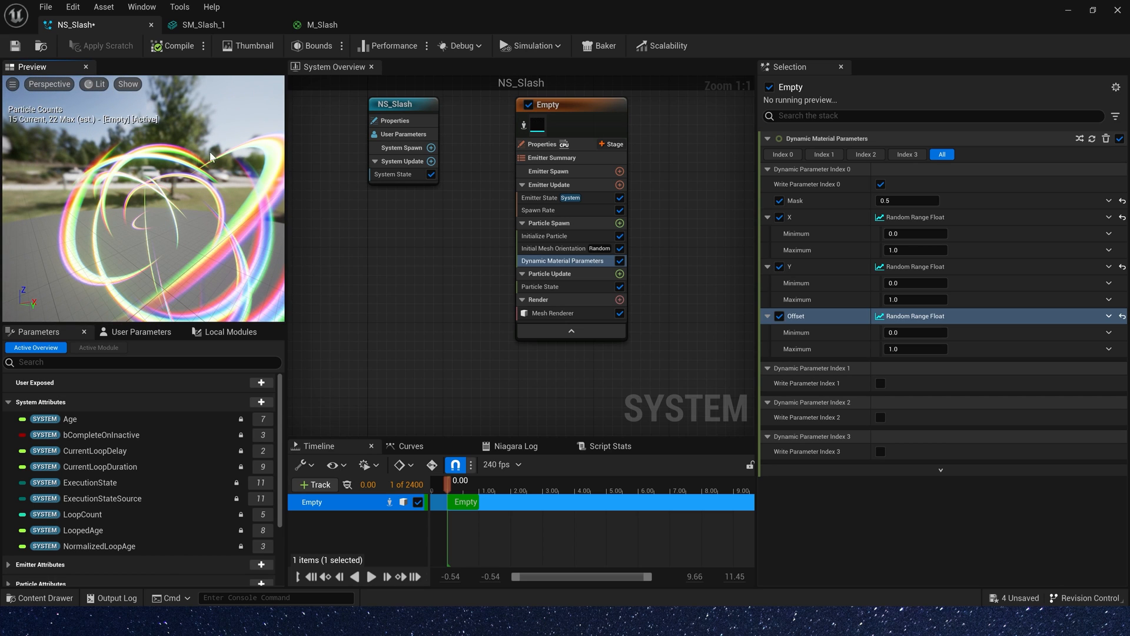
left_click(318, 25)
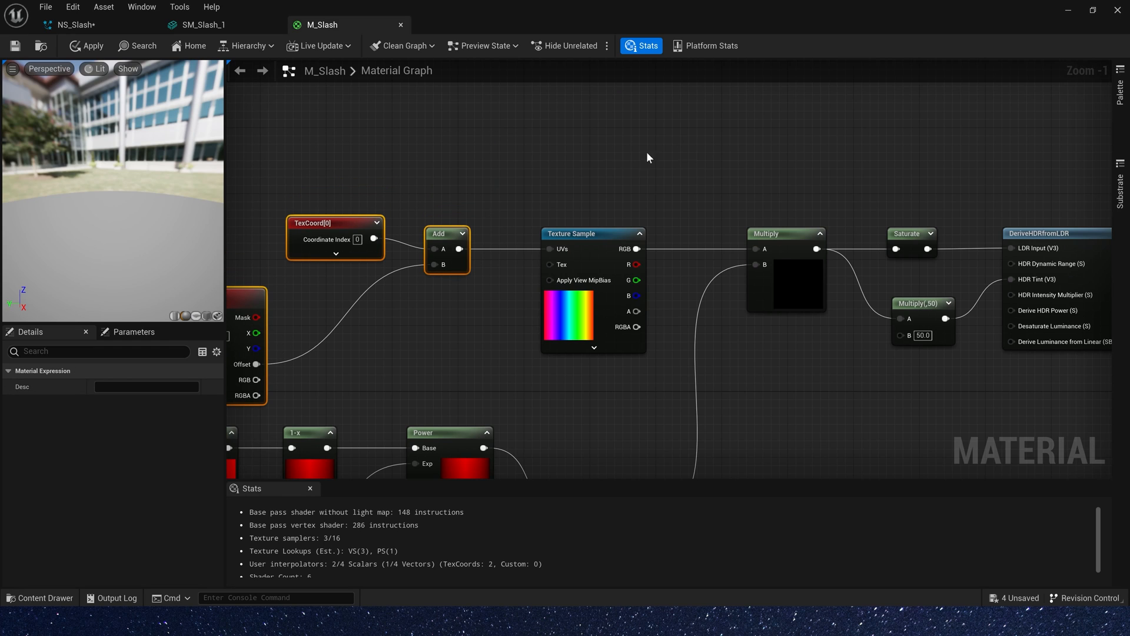
Step: Look over the M_Slash graph, then return to NS_Slash's Initialize Particle settings
type("par")
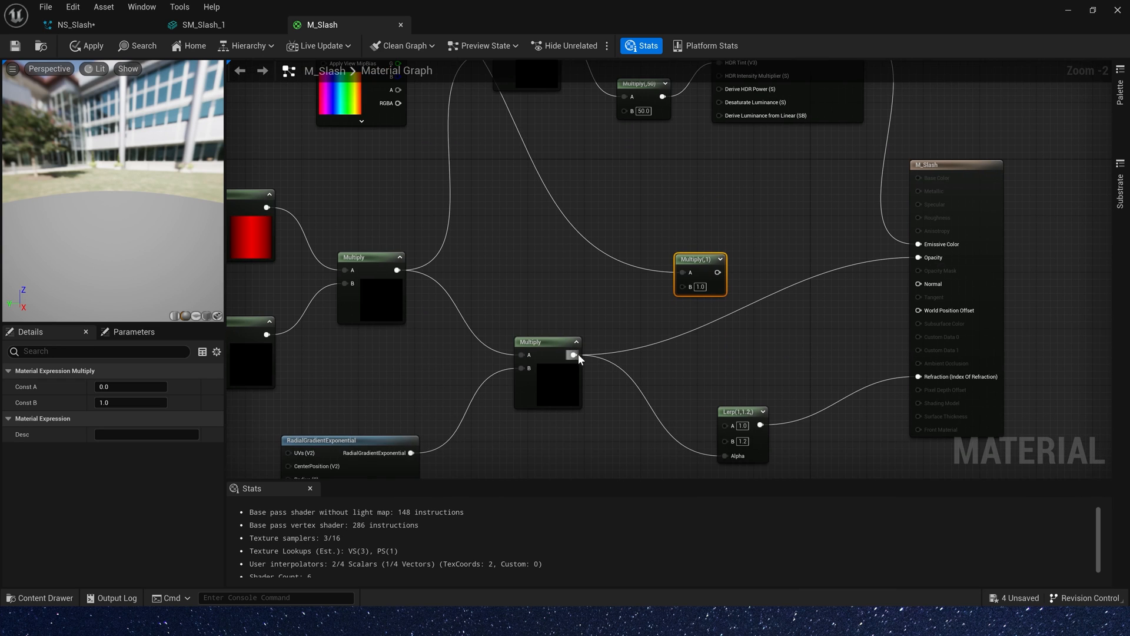
left_click(78, 24)
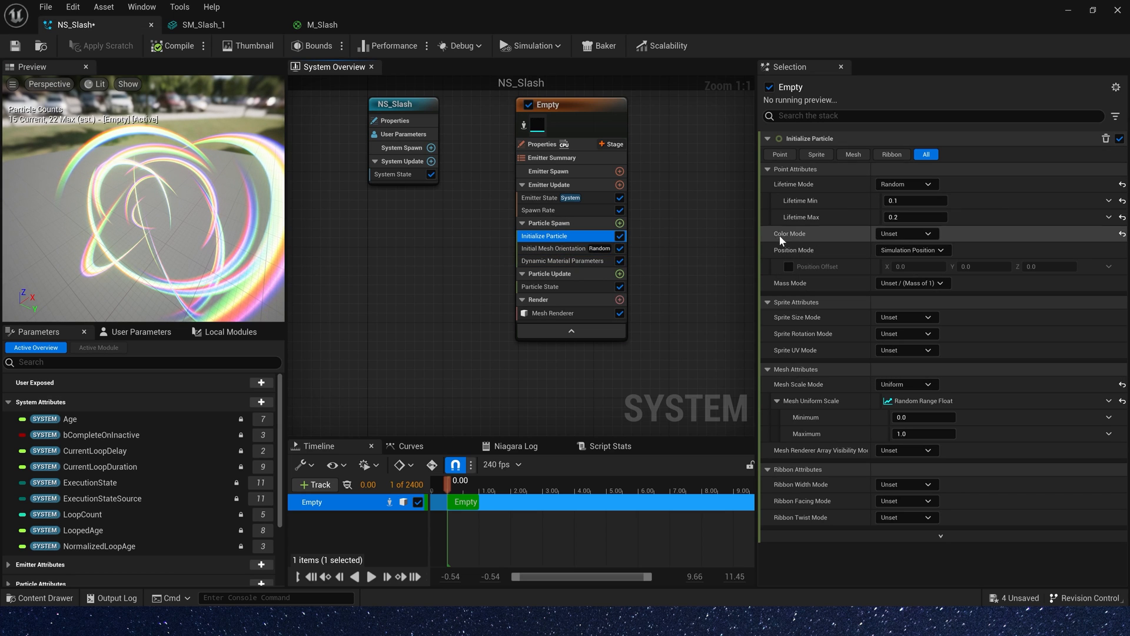
Step: Set Color Mode to Random Range with Random Individual Channels for multicolored slashes
left_click(907, 233)
type("100")
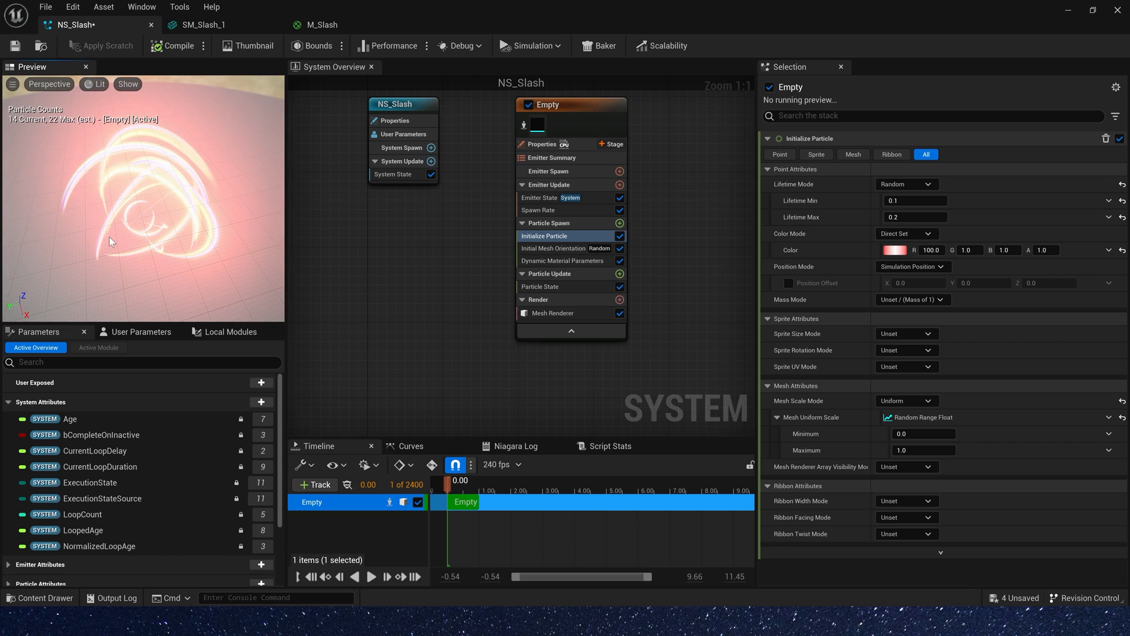
left_click(907, 233)
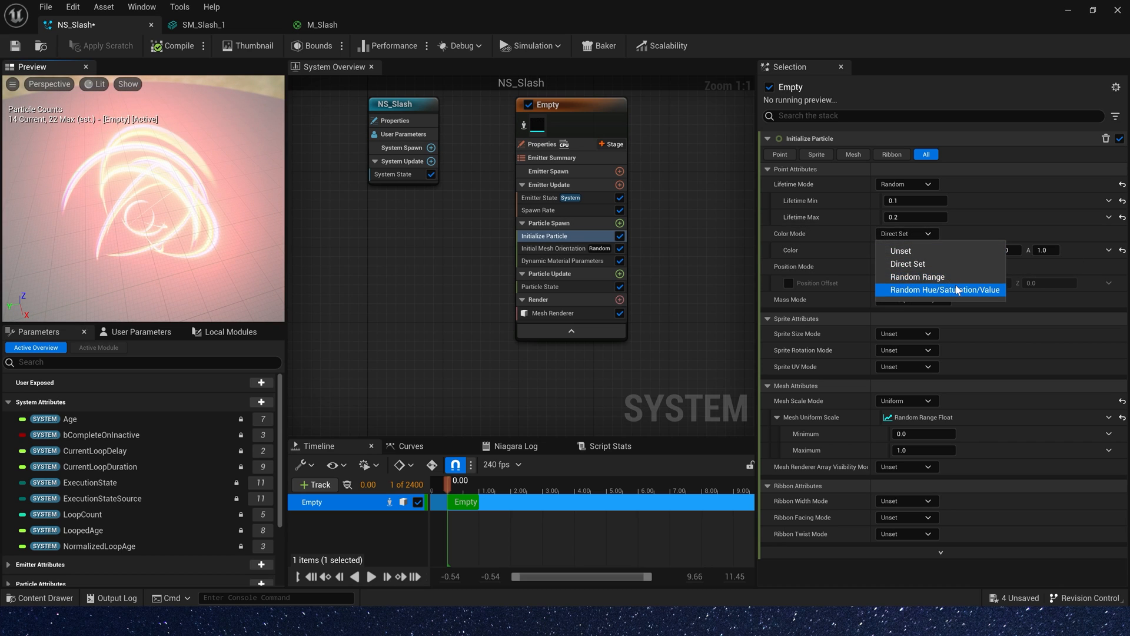
left_click(917, 290)
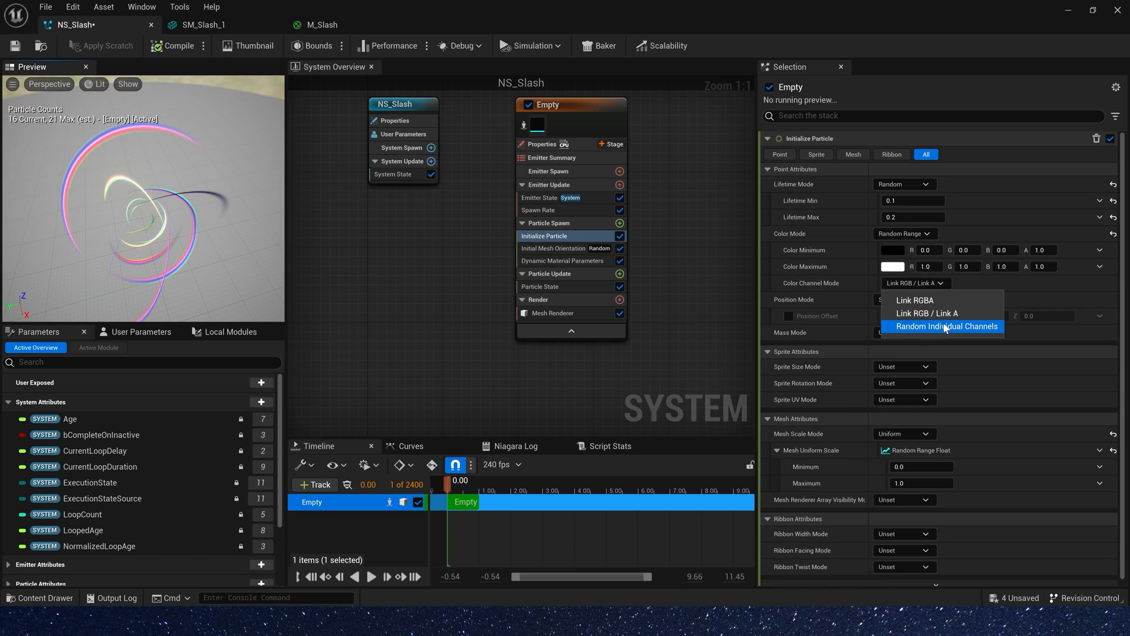
left_click(949, 326)
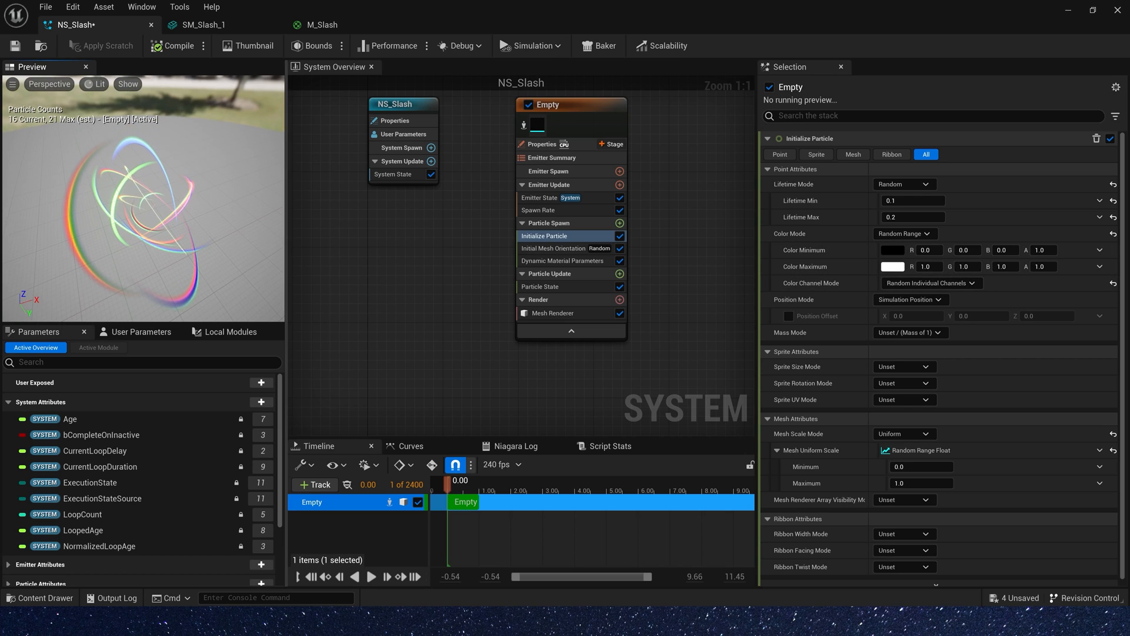
left_click(620, 273)
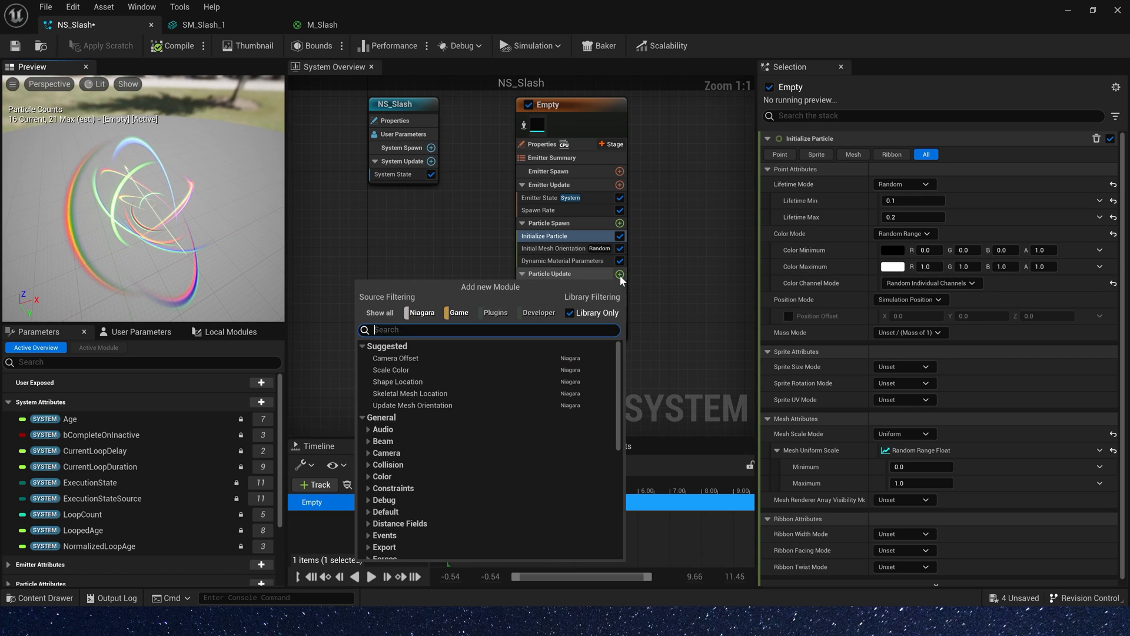
mouse_move(619, 274)
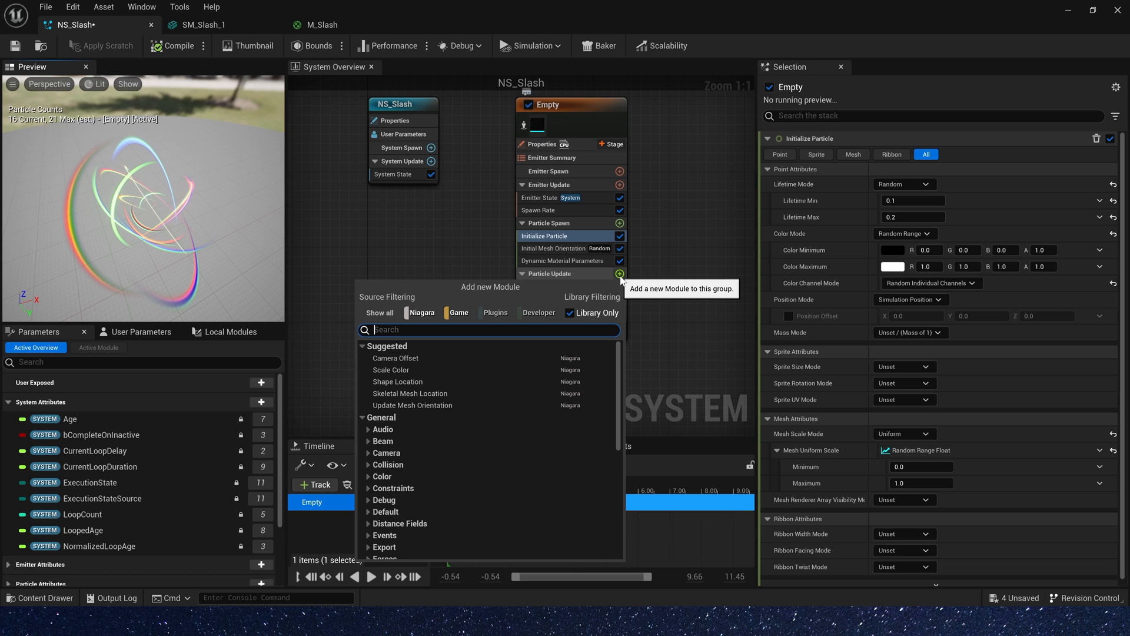
Step: Add Scale Color with RGB from a float curve scaled to 5 and alpha on the Ramp Up Down template
left_click(391, 370)
type("fl")
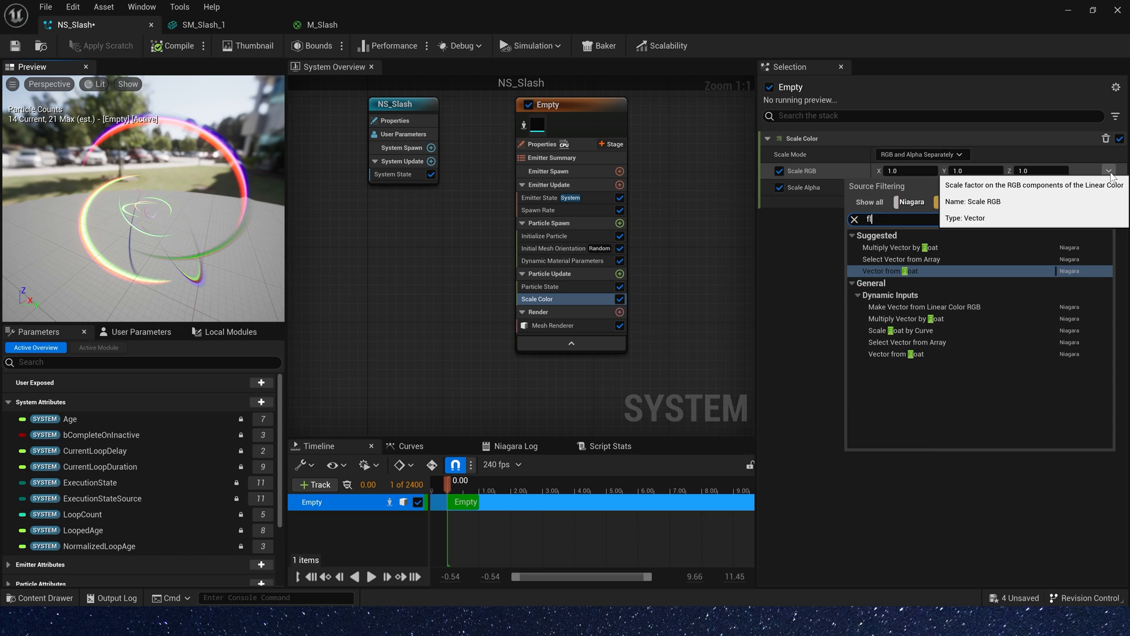
left_click(890, 271)
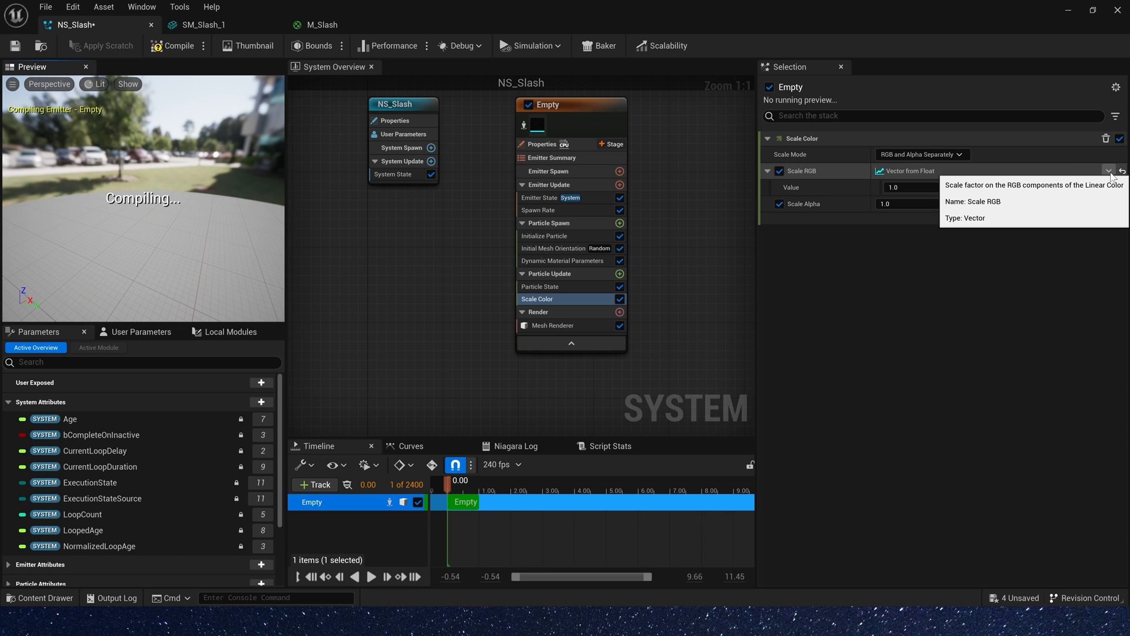
left_click(1108, 187)
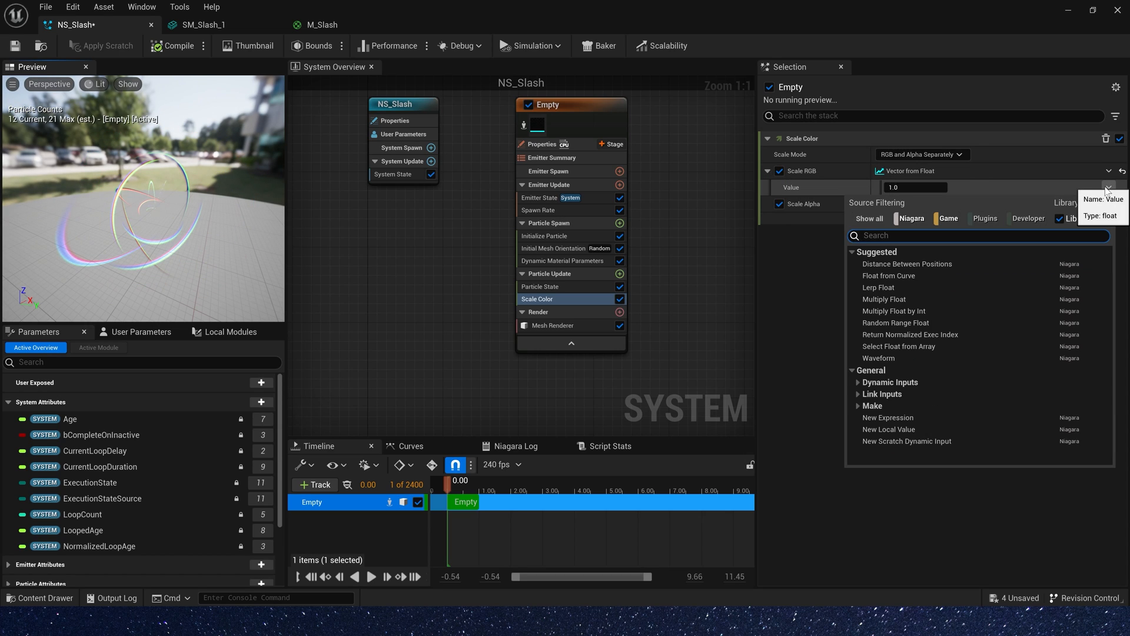
type("cur")
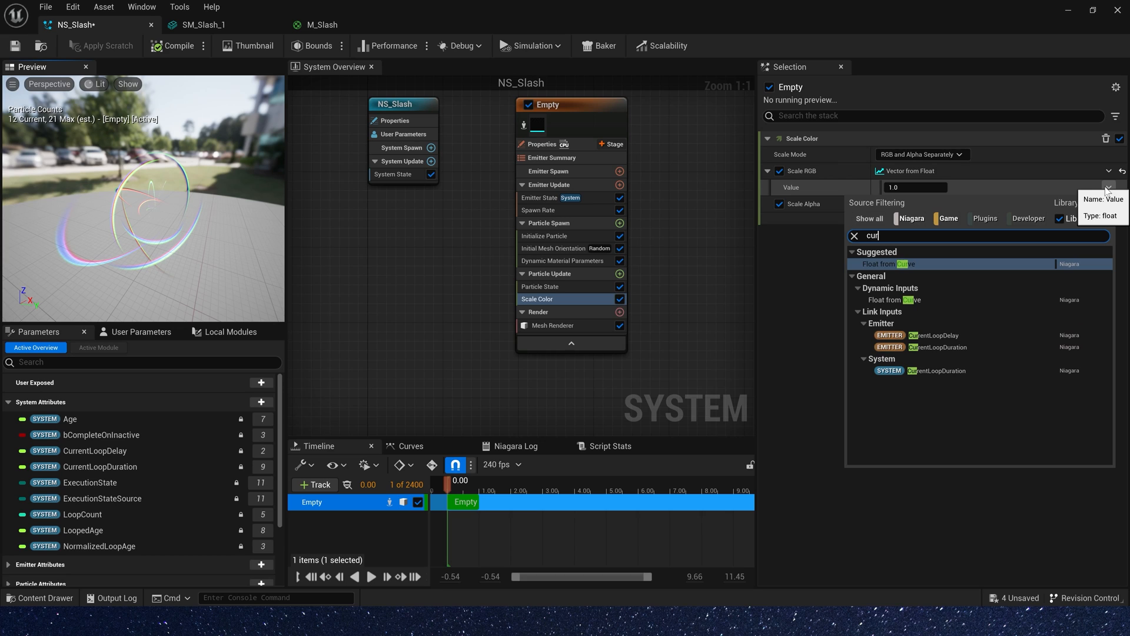
left_click(892, 262)
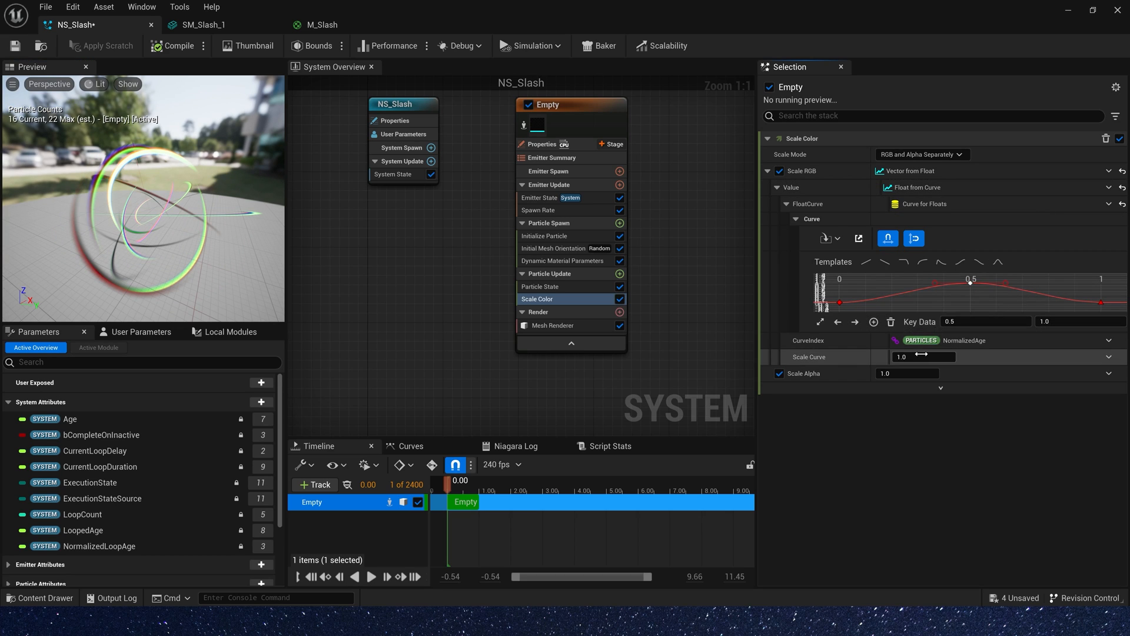
left_click(923, 357)
type("5")
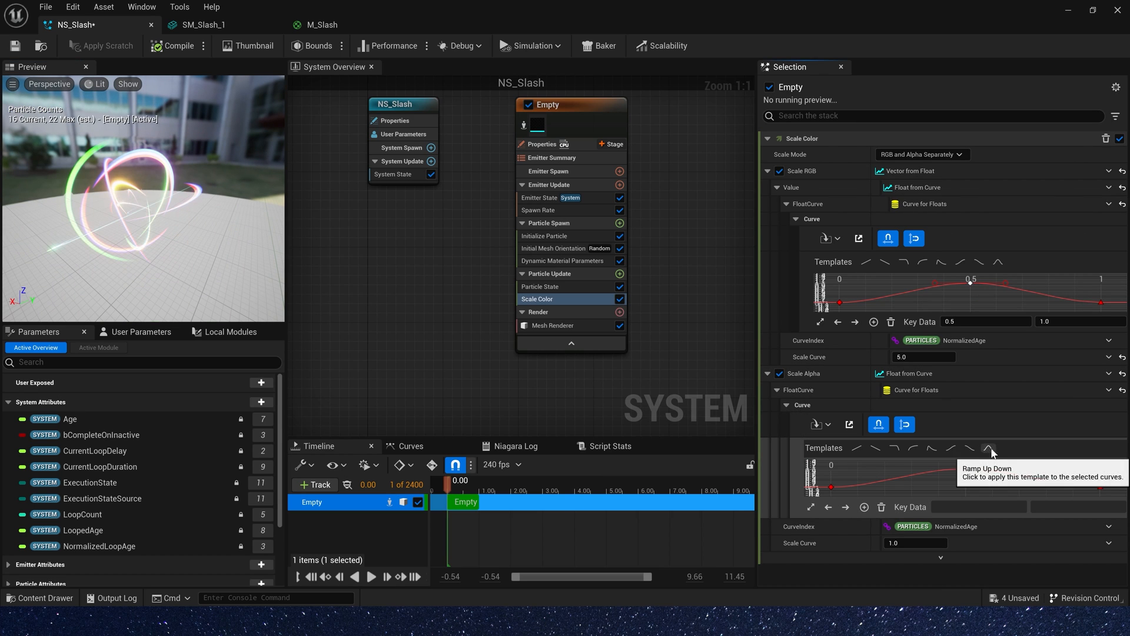
left_click(991, 448)
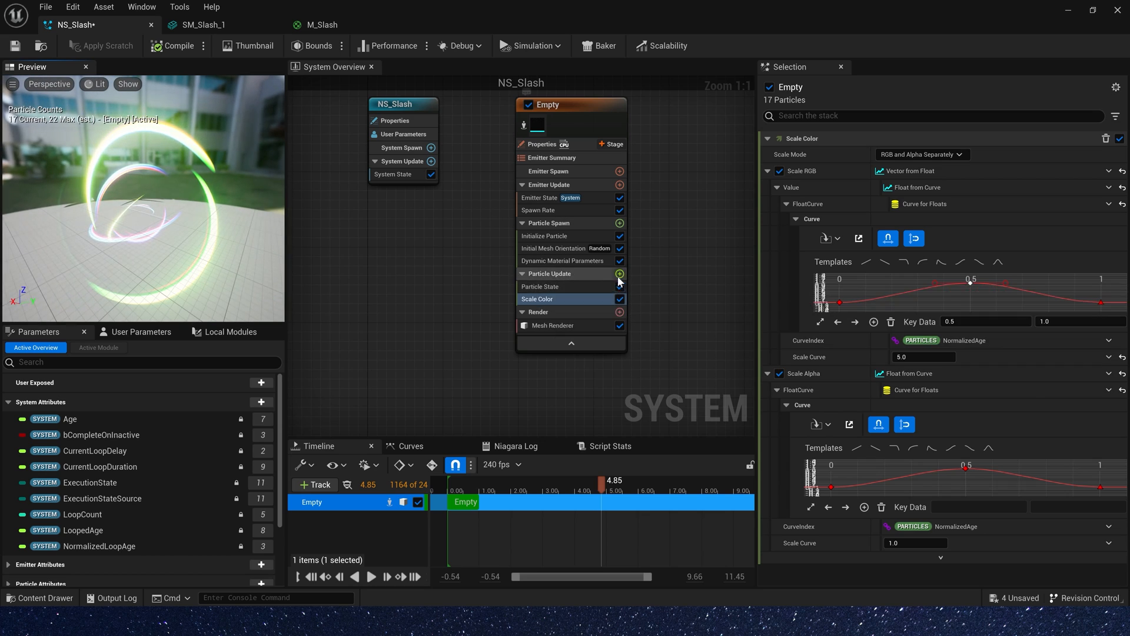
Step: Add Dynamic Material Parameters and drive Mask with a linear rising float curve
left_click(619, 273)
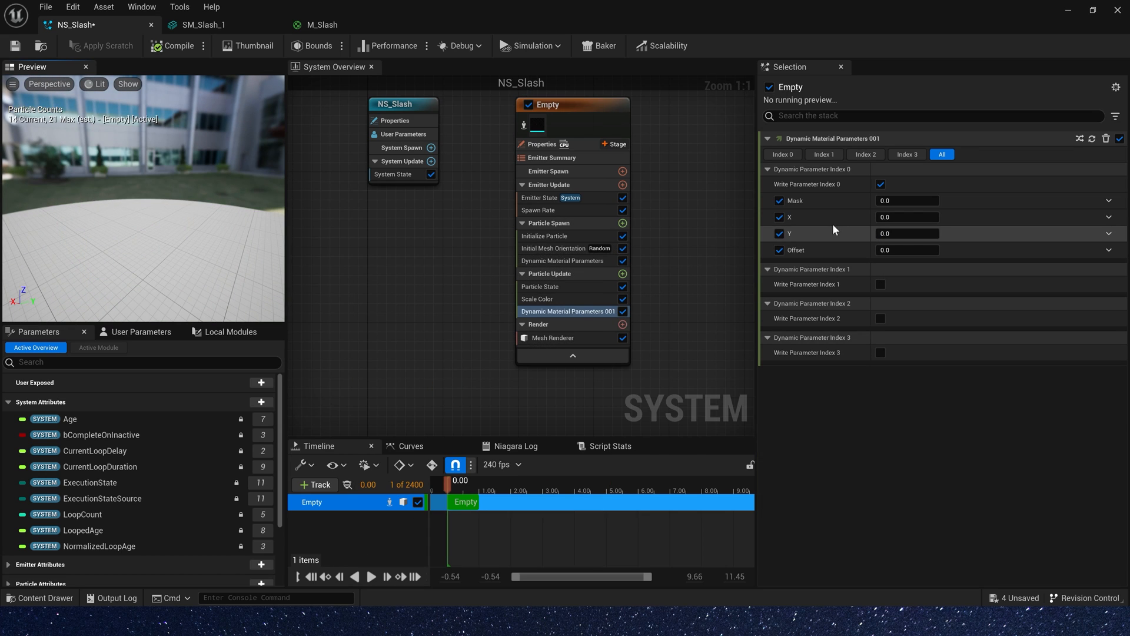
left_click(1110, 200)
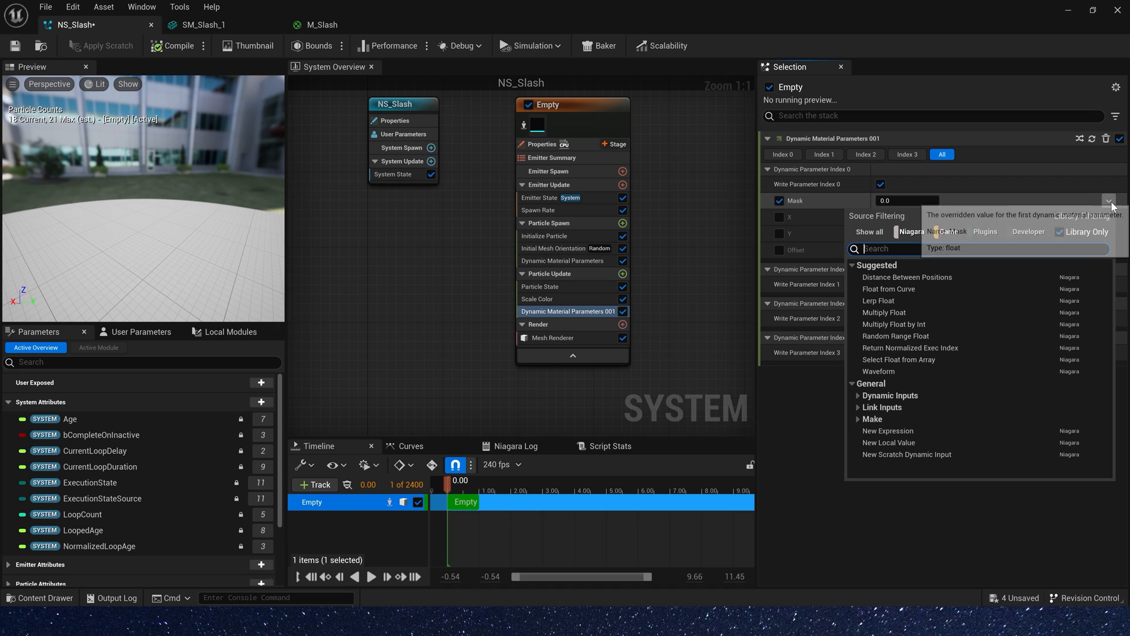
left_click(887, 290)
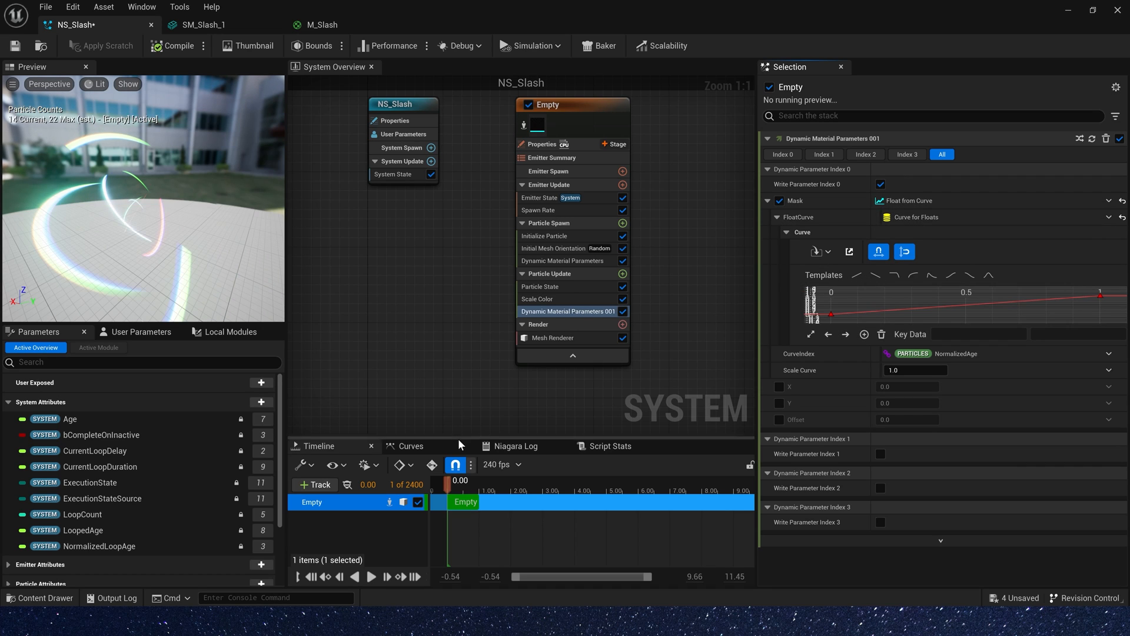
left_click(371, 576)
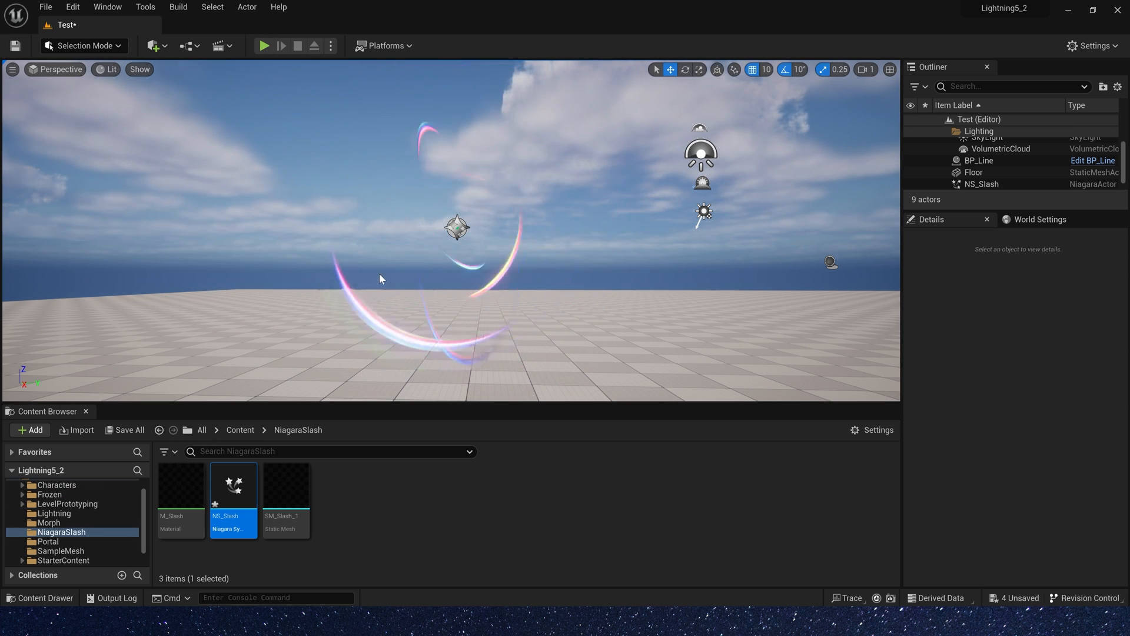
Step: Review NS_Slash in the level, close its editor and duplicate it as NS_Slash1
double_click(233, 484)
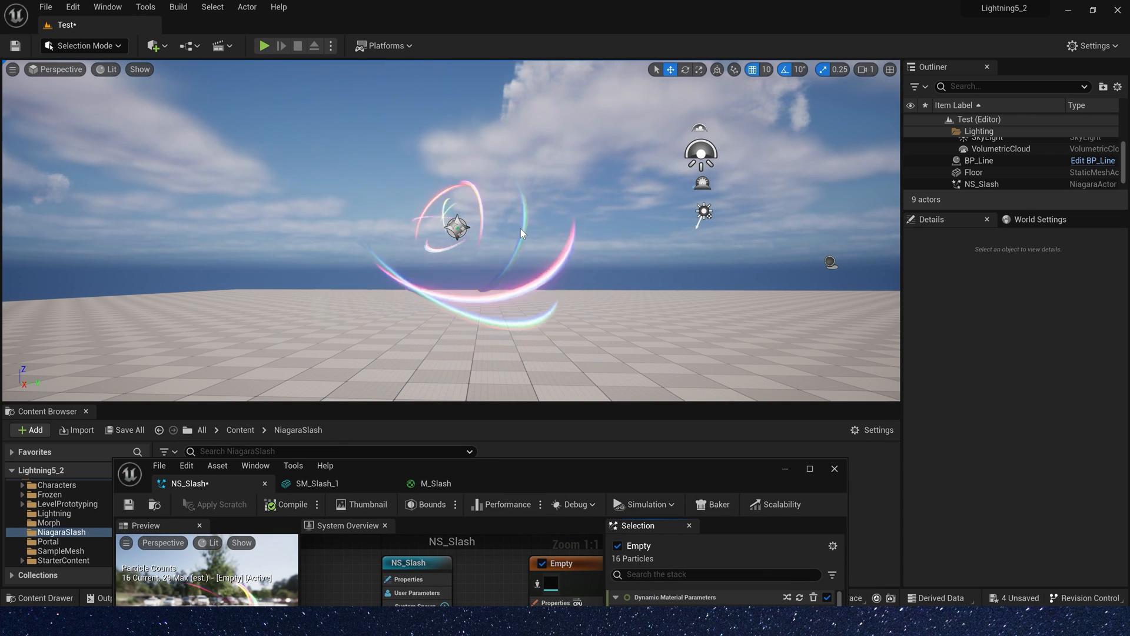
left_click(833, 469)
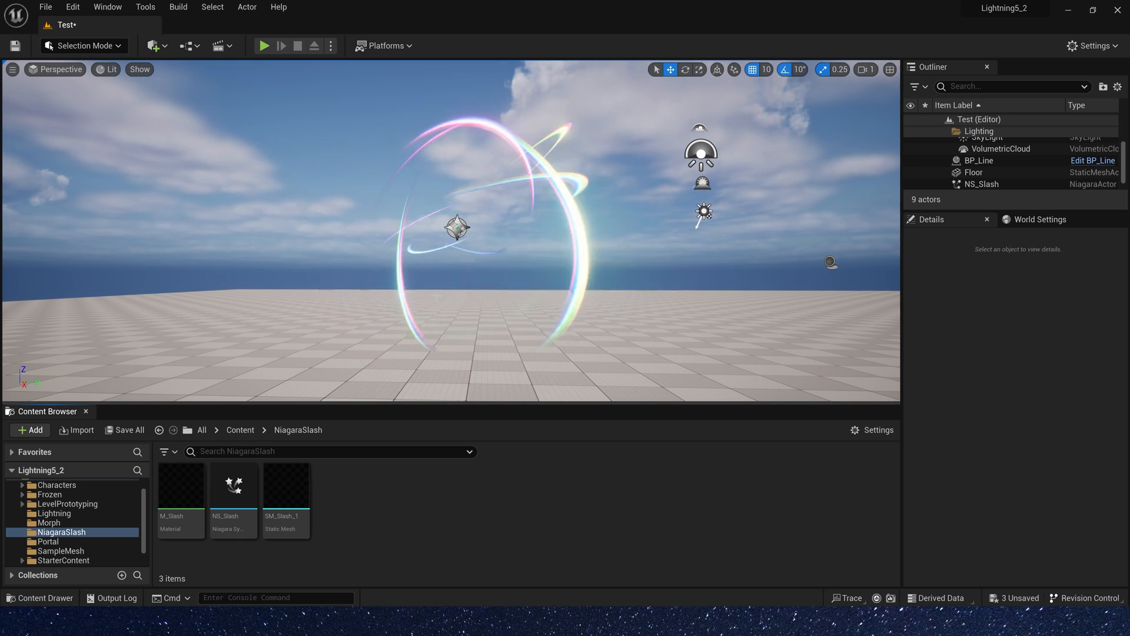
left_click(233, 483)
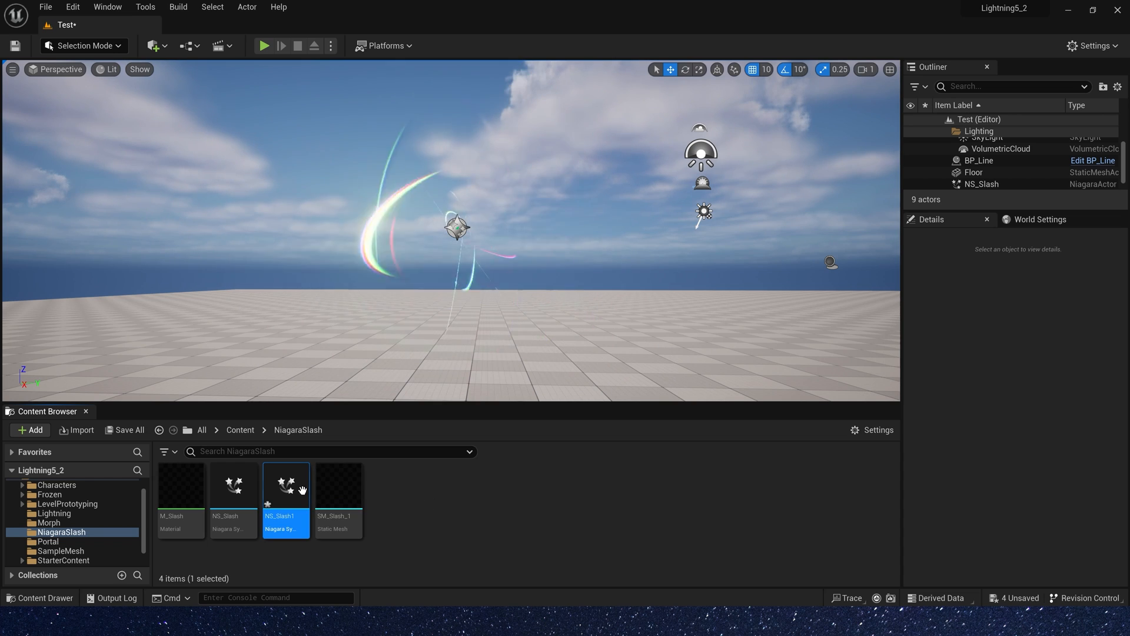
Step: Set NS_Slash1's particle lifetime to Min 2.0 and Max 3.0
double_click(285, 484)
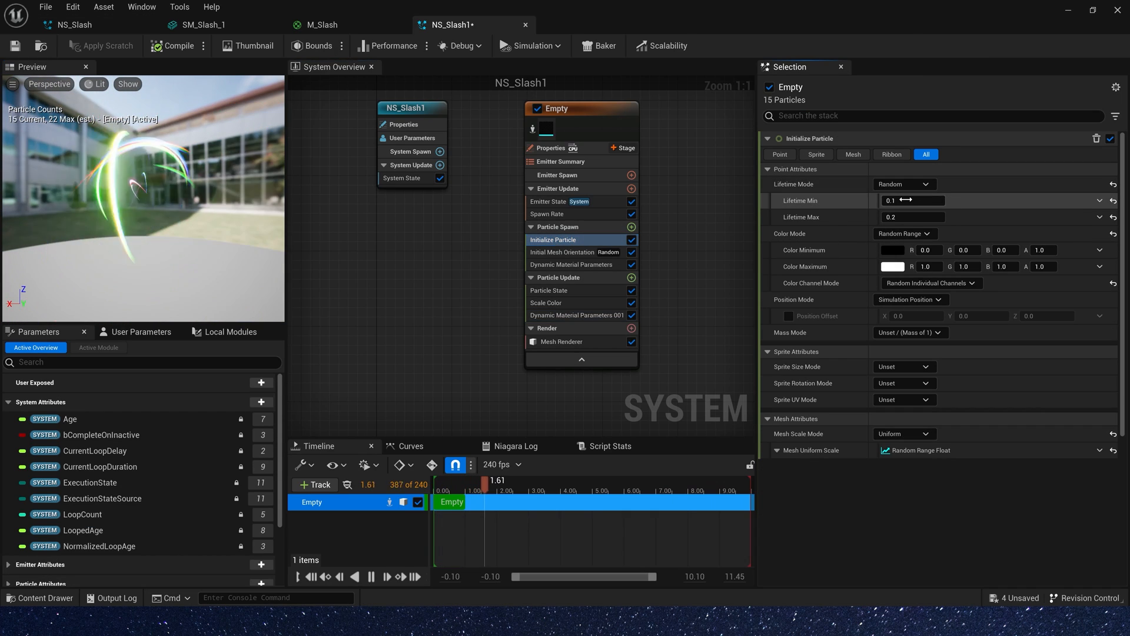
left_click(911, 217)
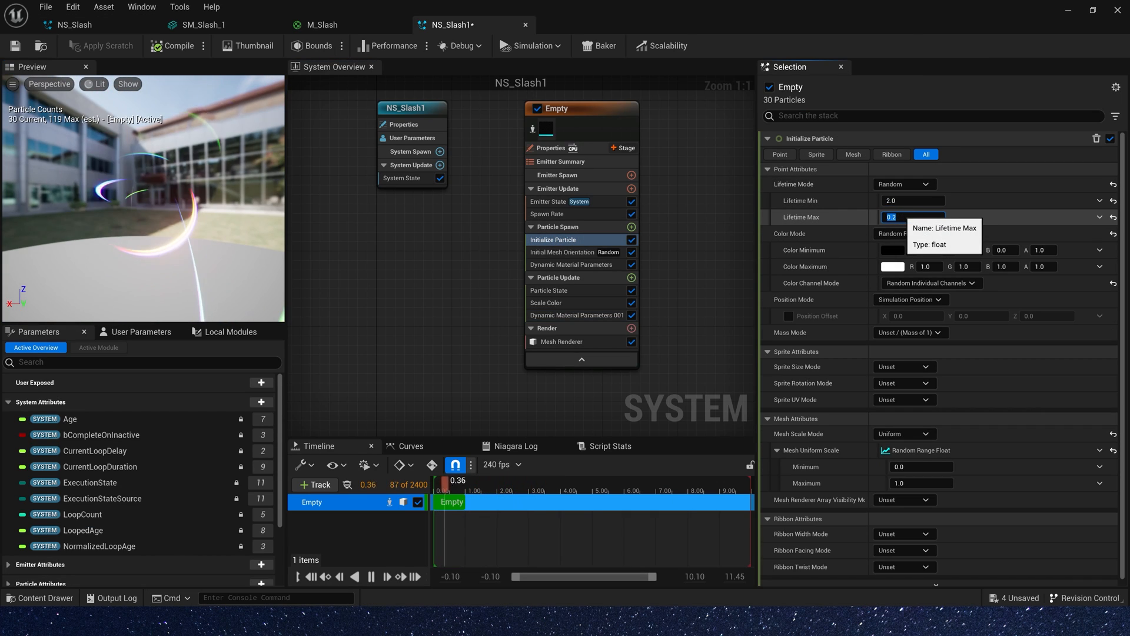
type("3.0")
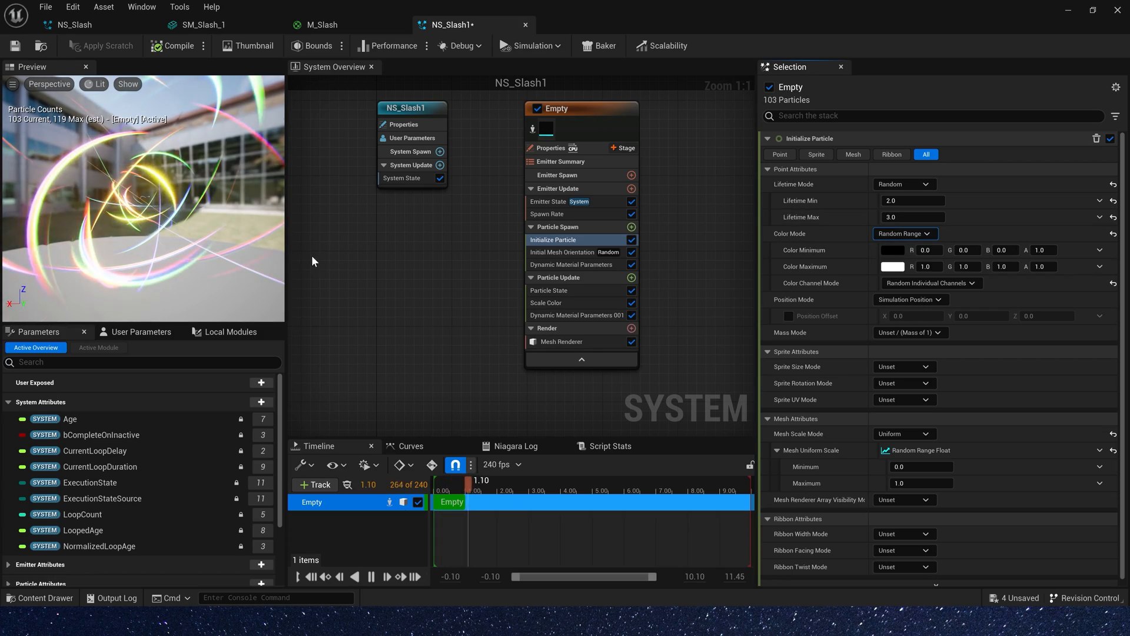
Step: Replace Spawn Rate with Spawn Burst Instantaneous, Spawn Count 10
left_click(549, 213)
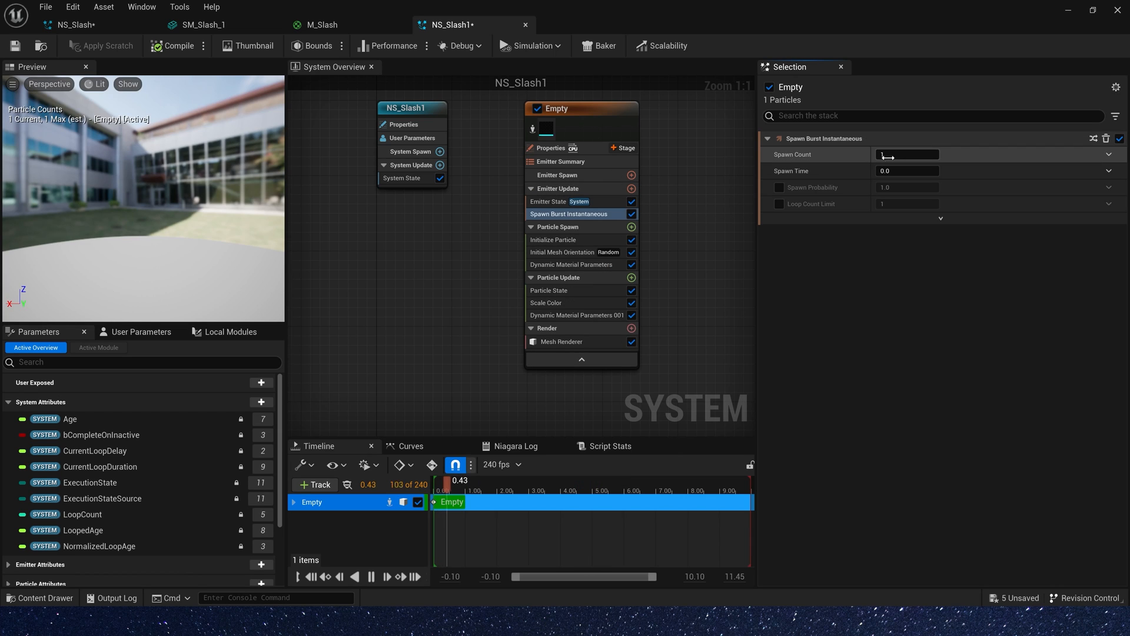
type("10")
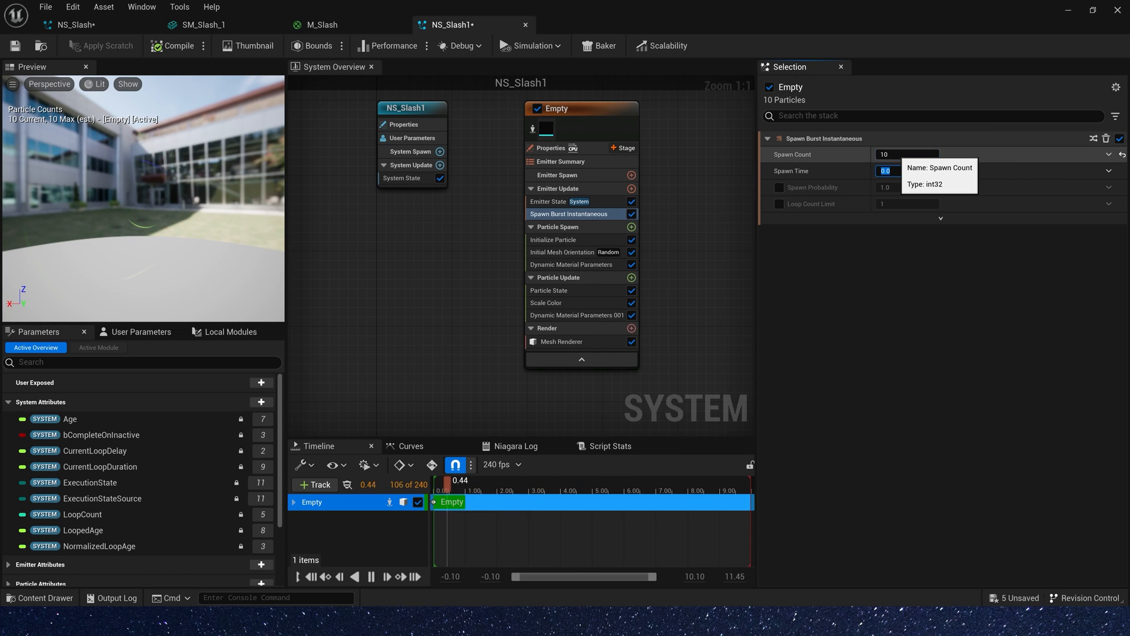
left_click(576, 316)
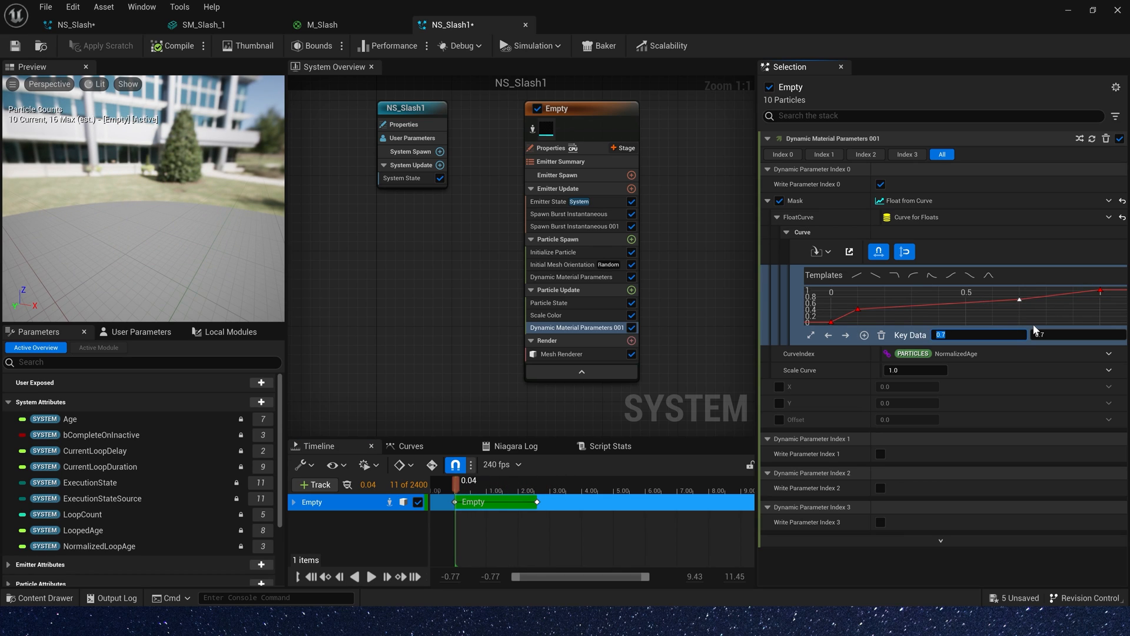
Step: Move a Mask curve key to time 0.9, scrub the preview and select the brightness curve's peak key
type(".9")
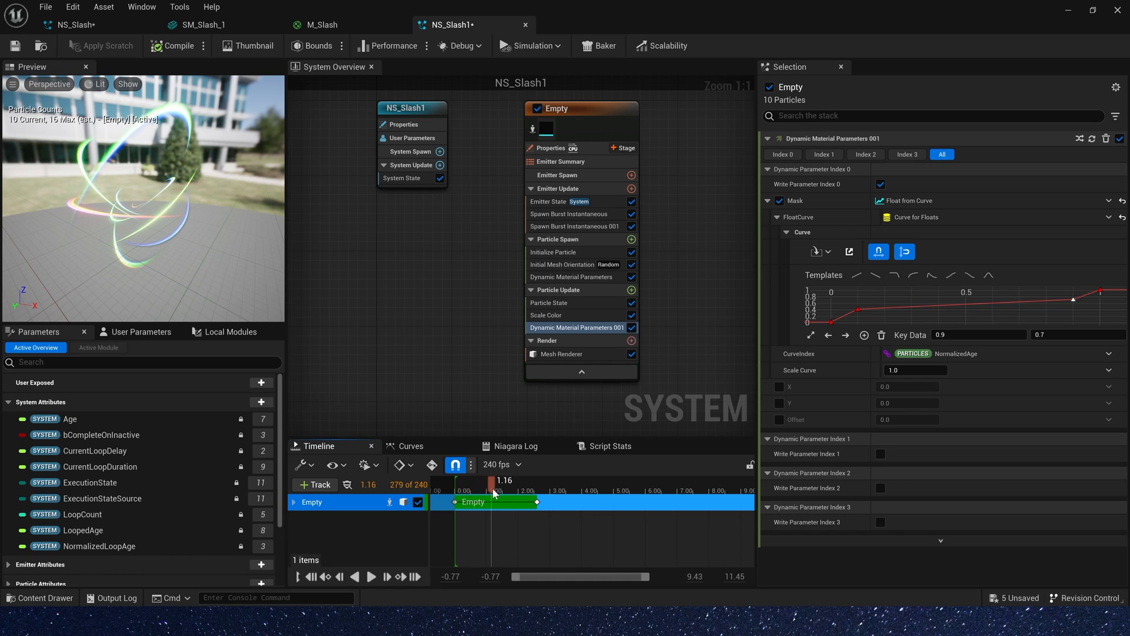
left_click_drag(493, 480, 535, 480)
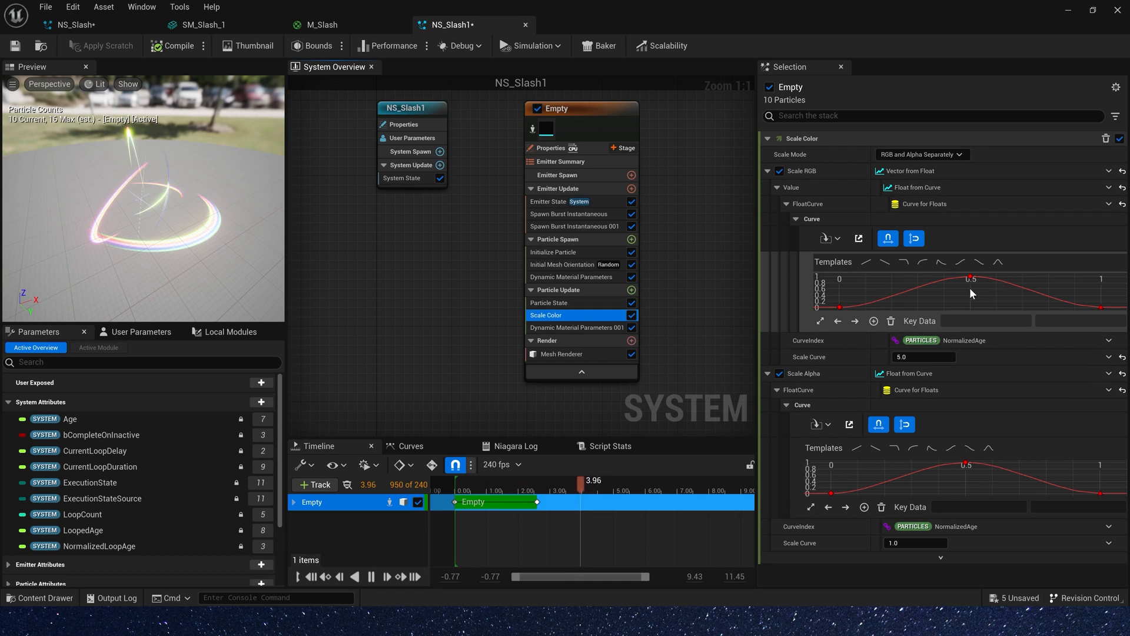
left_click(970, 278)
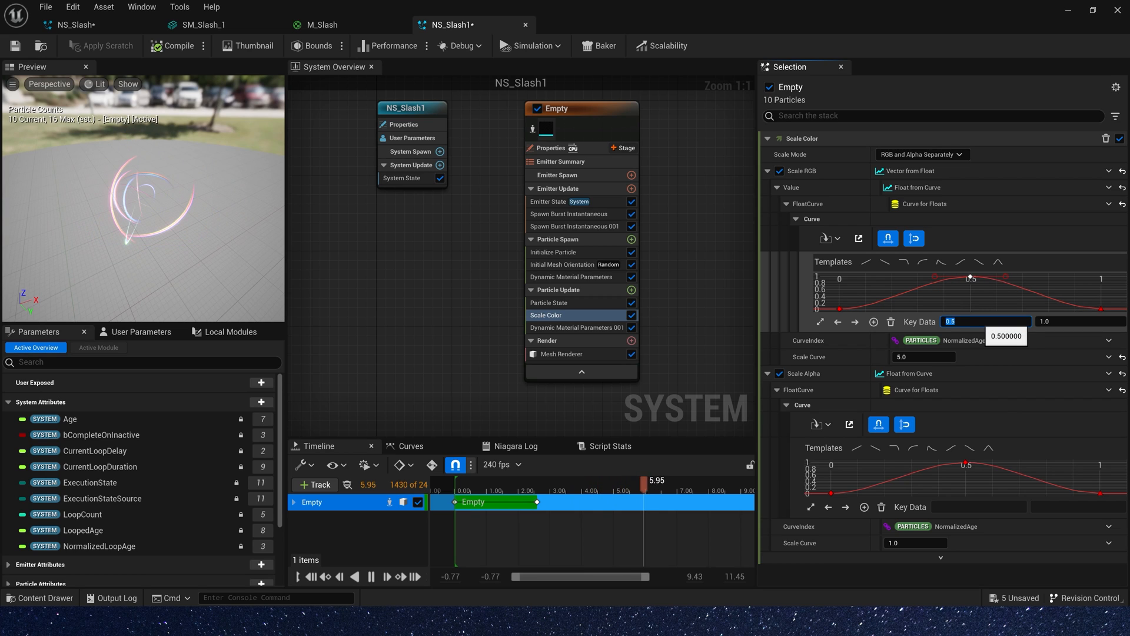